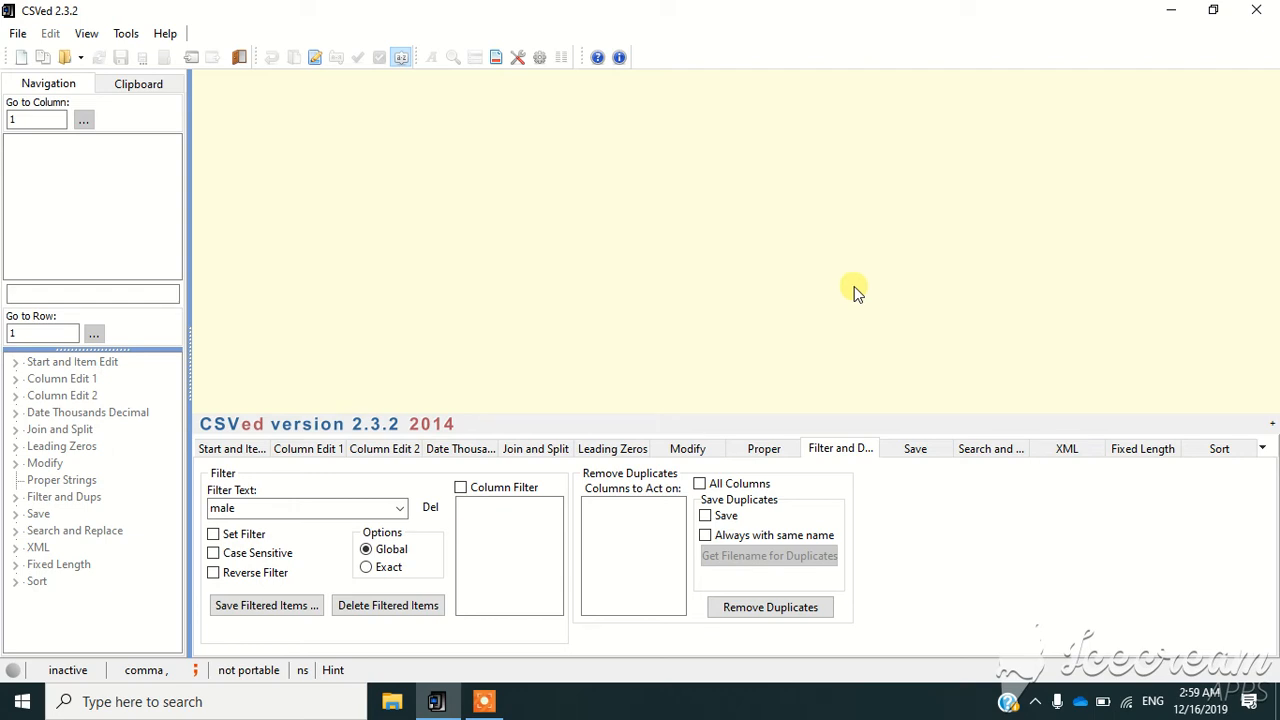
pyautogui.moveTo(863, 280)
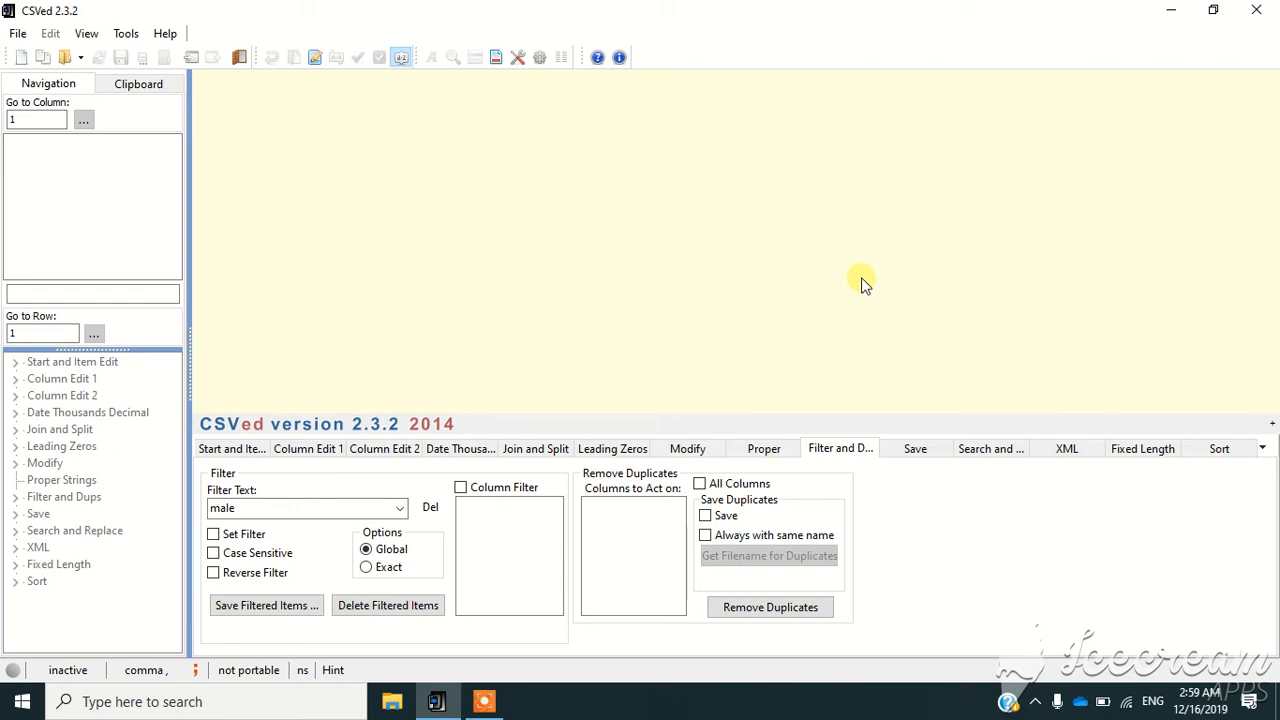
pyautogui.moveTo(852, 297)
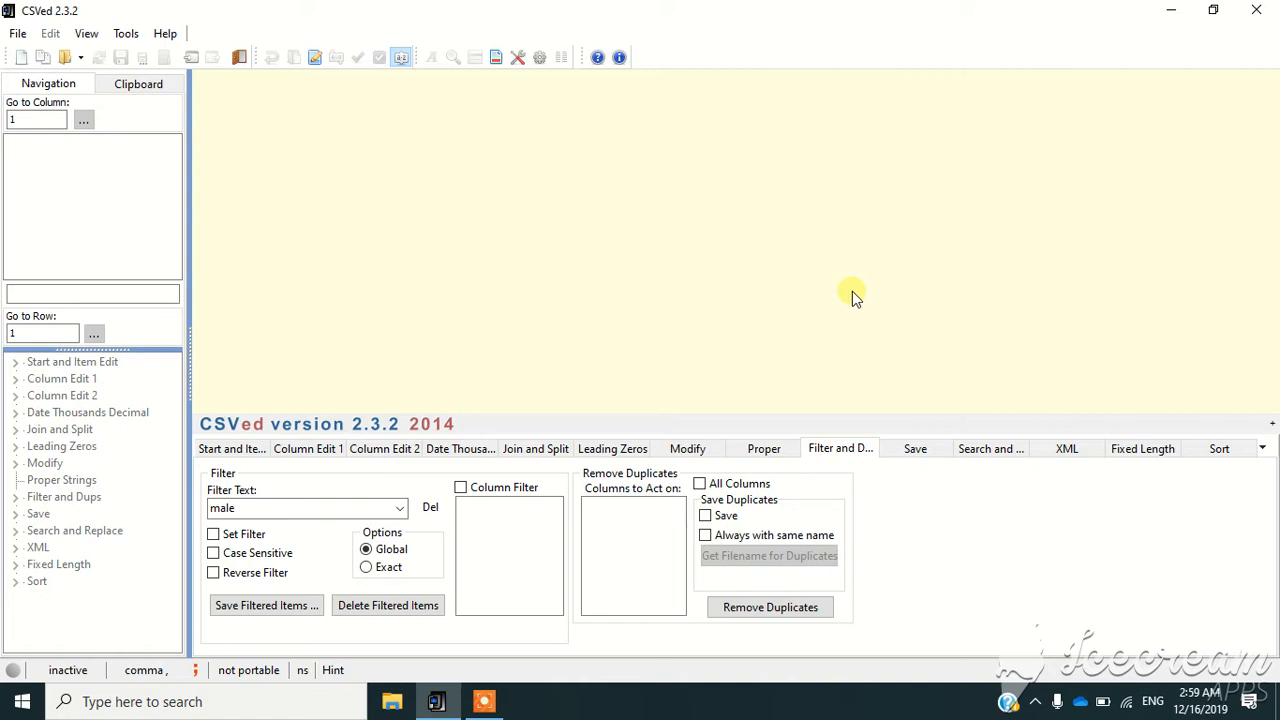
pyautogui.moveTo(855, 305)
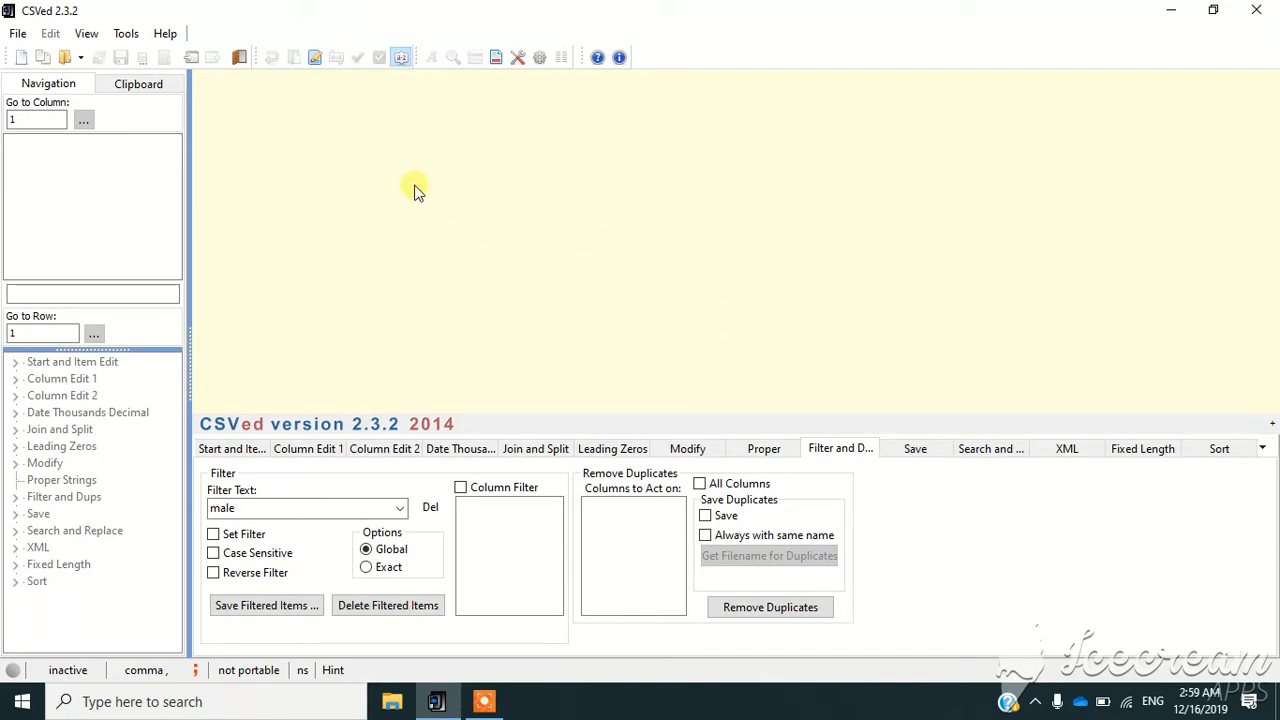
pyautogui.moveTo(388, 240)
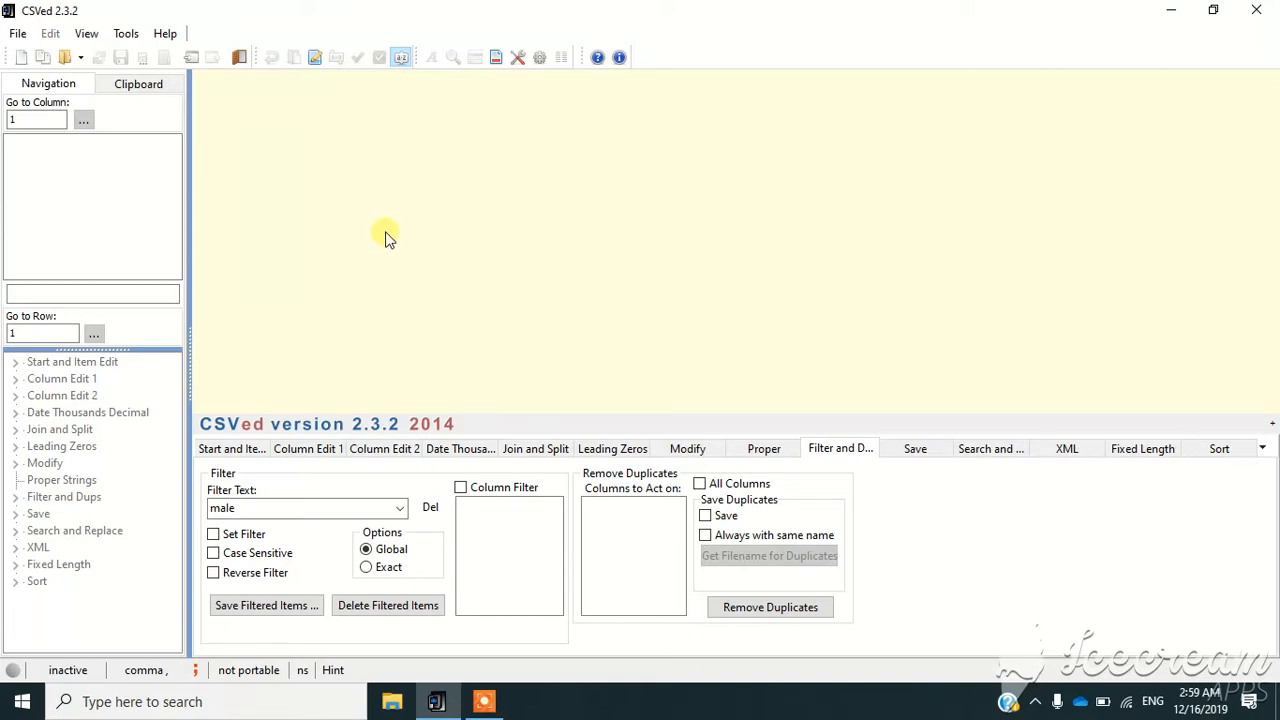
pyautogui.moveTo(399, 488)
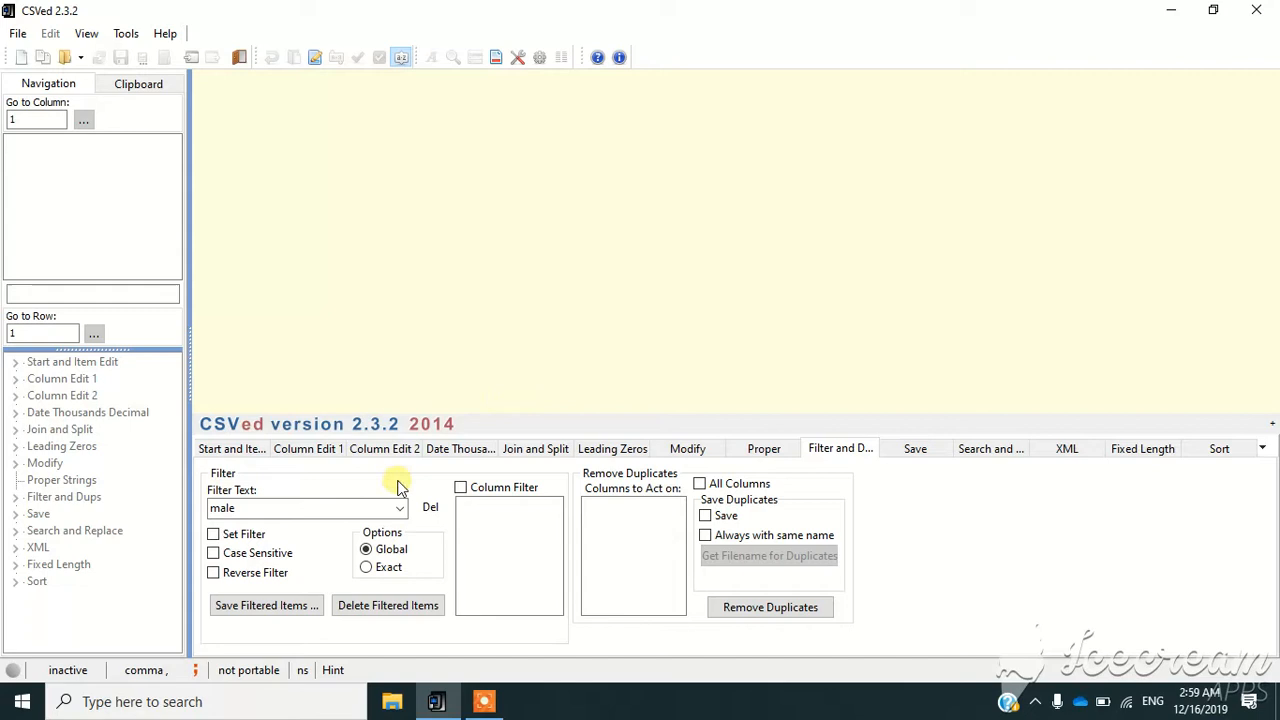
pyautogui.moveTo(535, 448)
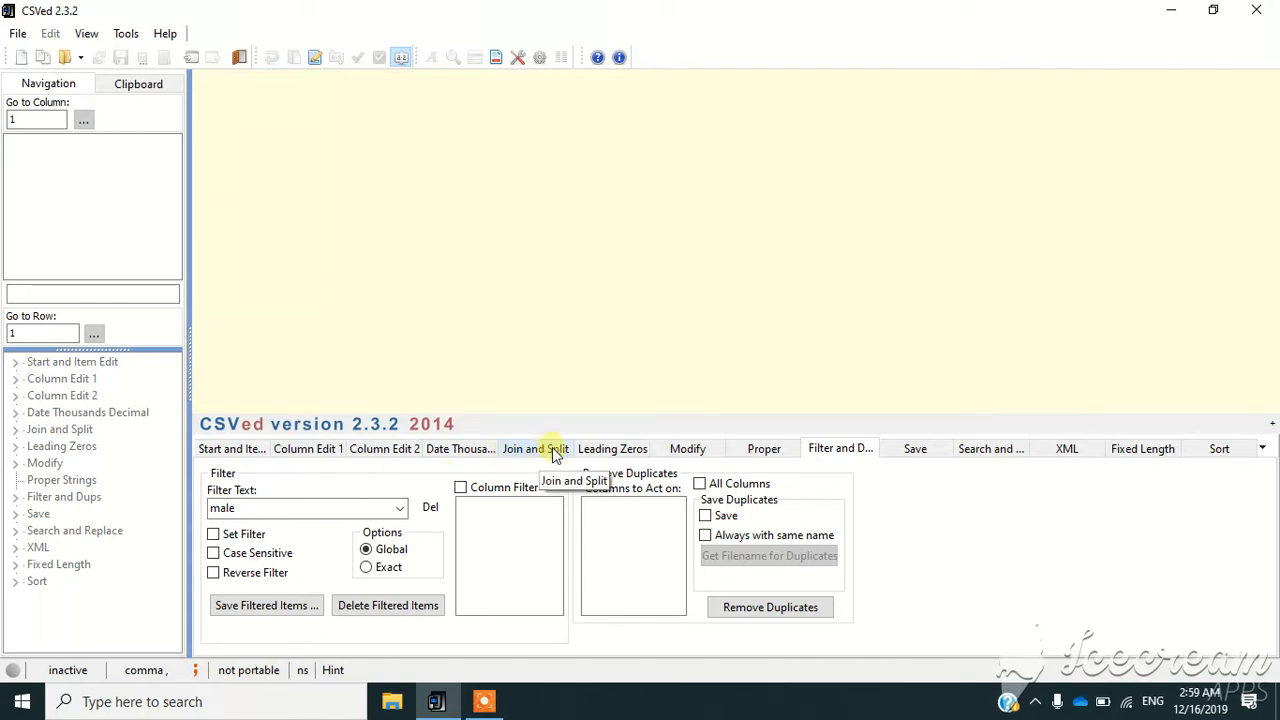
pyautogui.moveTo(725, 452)
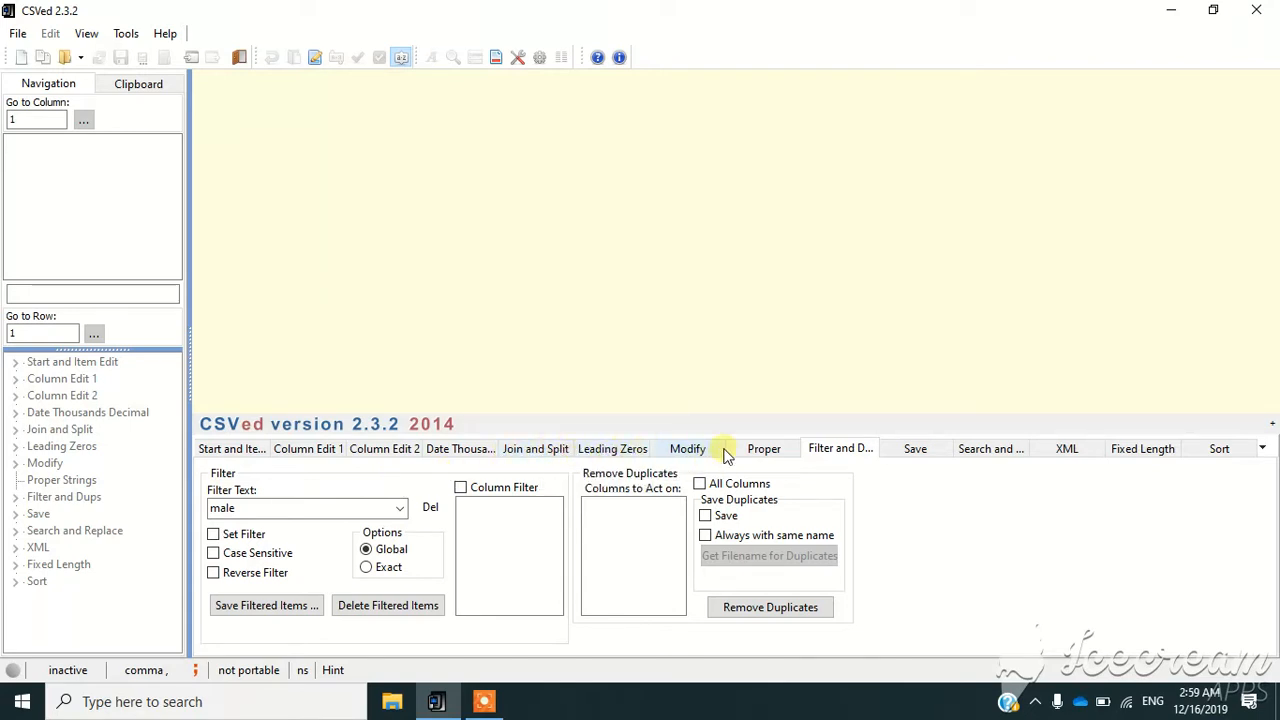
pyautogui.moveTo(838, 448)
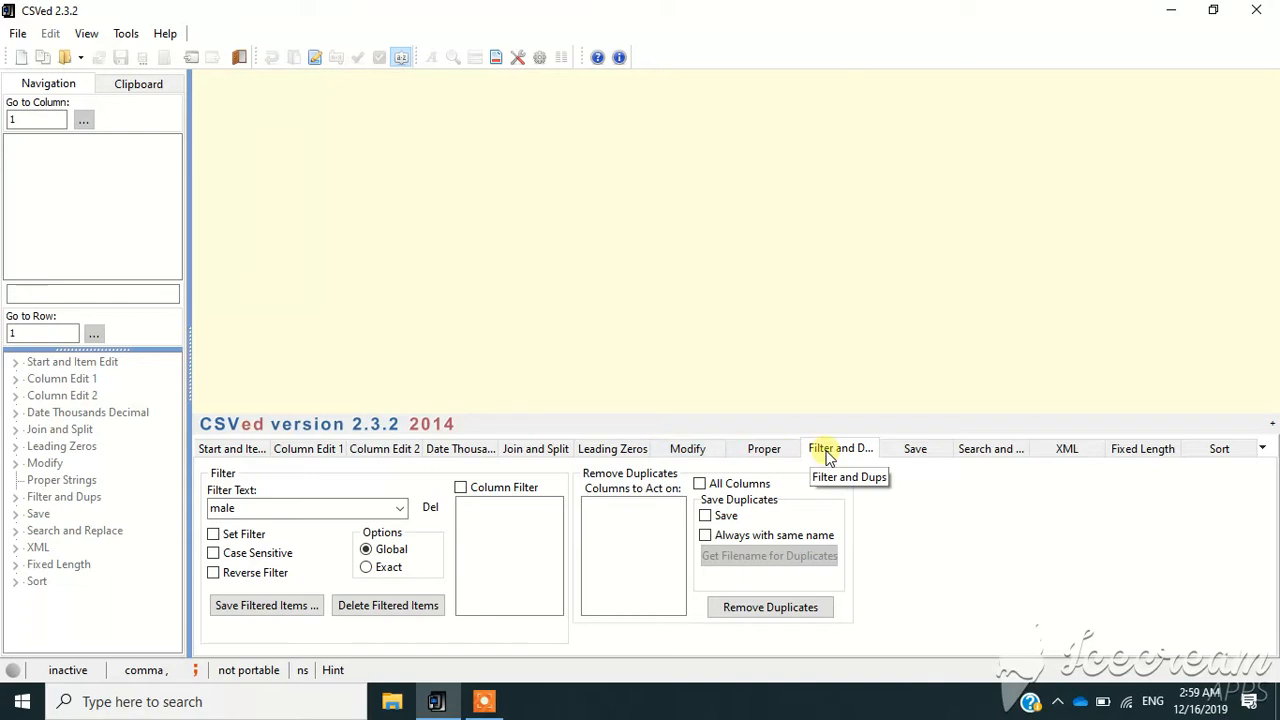
pyautogui.moveTo(833, 455)
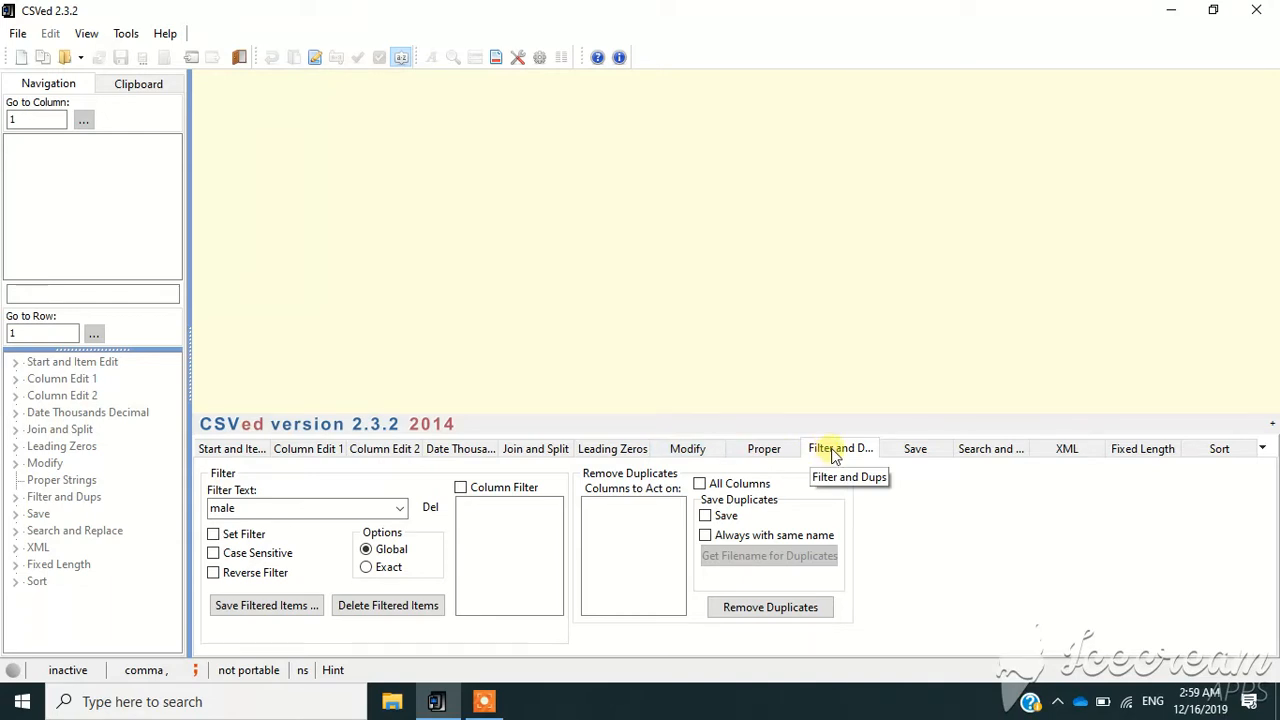
pyautogui.moveTo(463, 218)
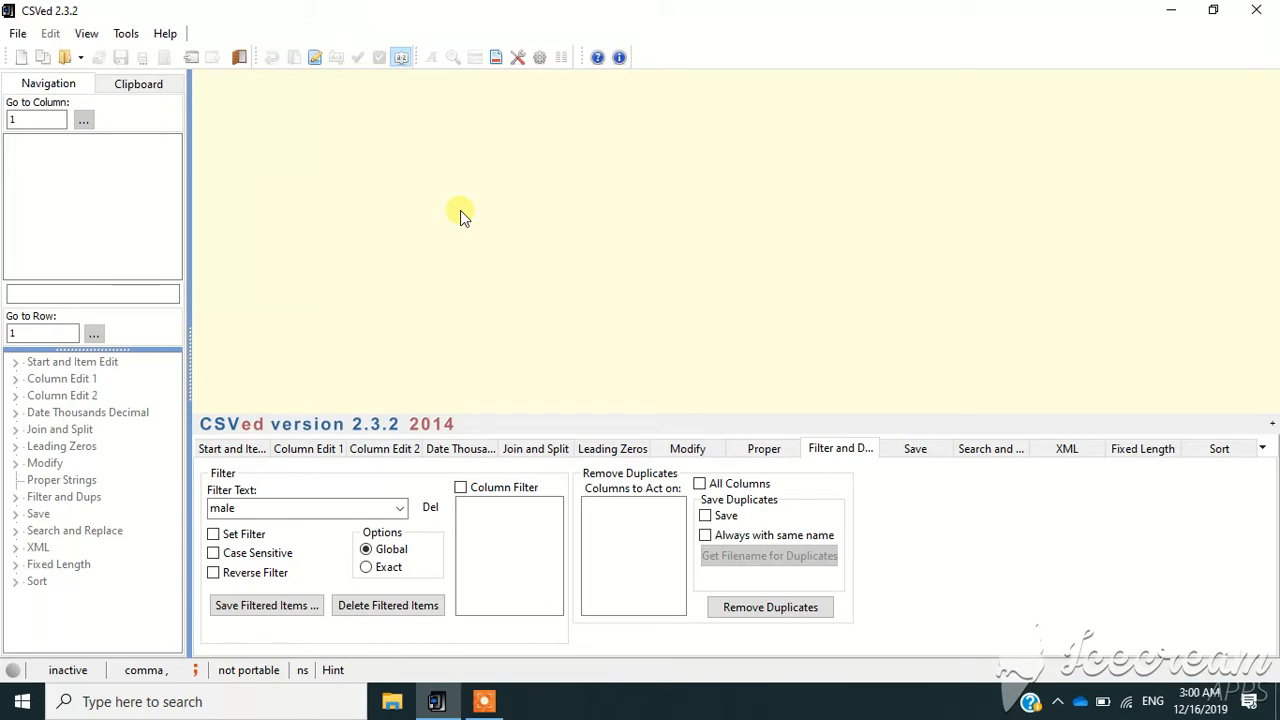
pyautogui.moveTo(368, 160)
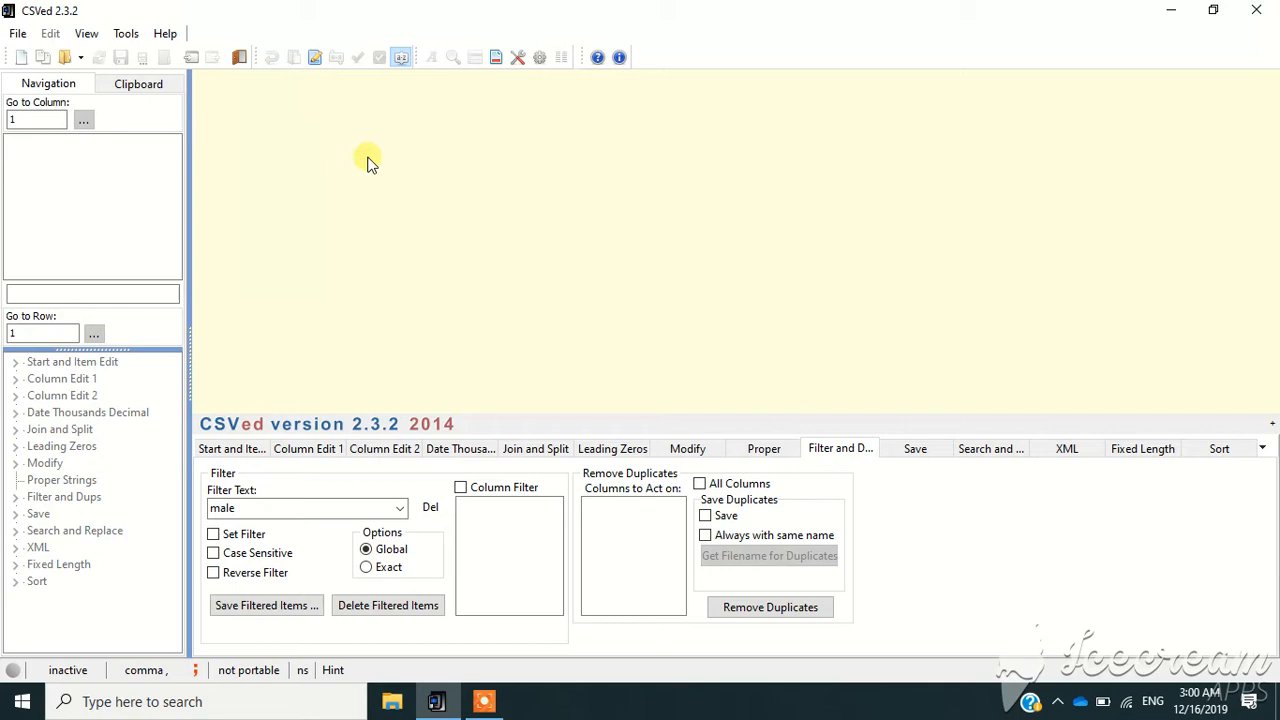
pyautogui.moveTo(332, 194)
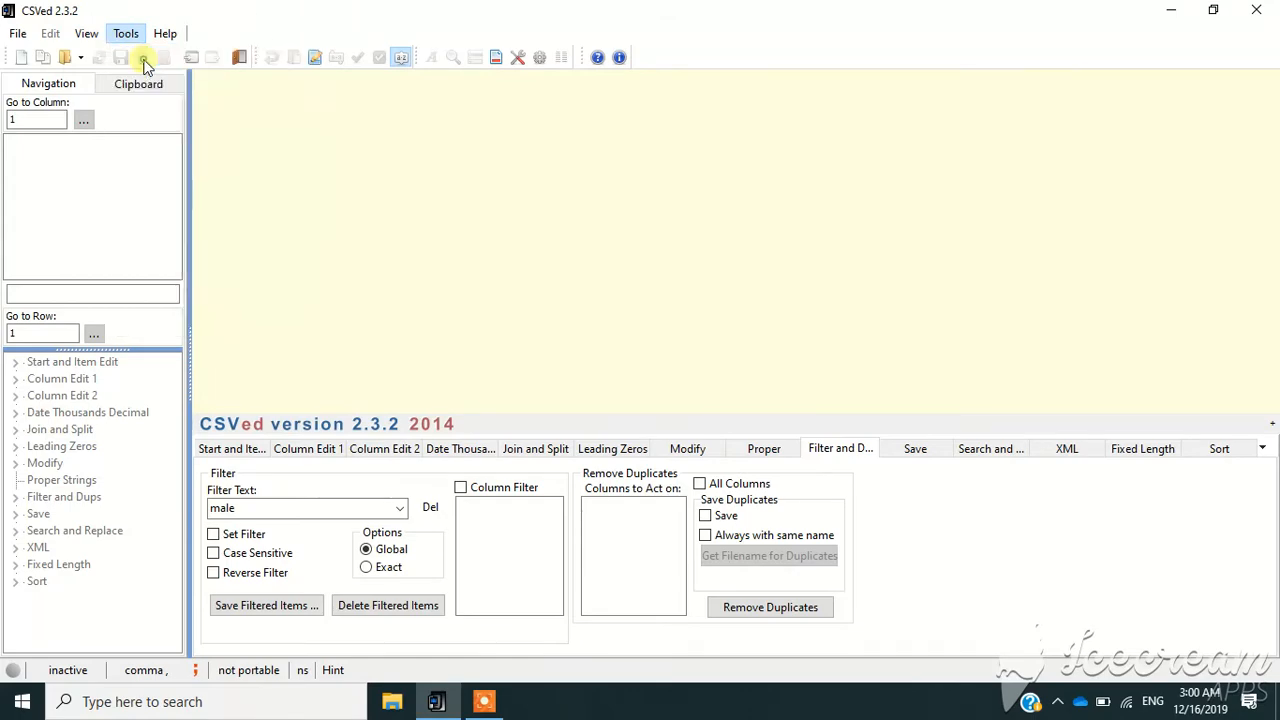
# Dismiss the program settings unchanged, then load the fish species CSV from the Desktop
pyautogui.click(142, 57)
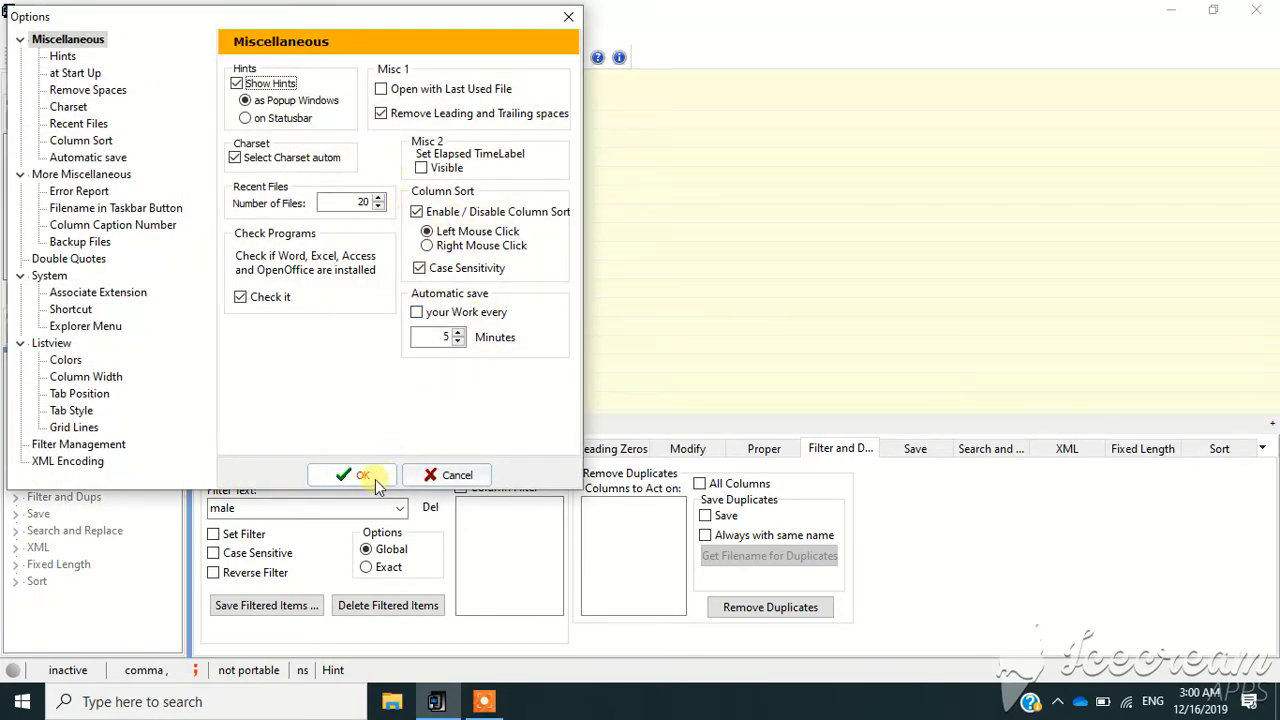
pyautogui.click(352, 474)
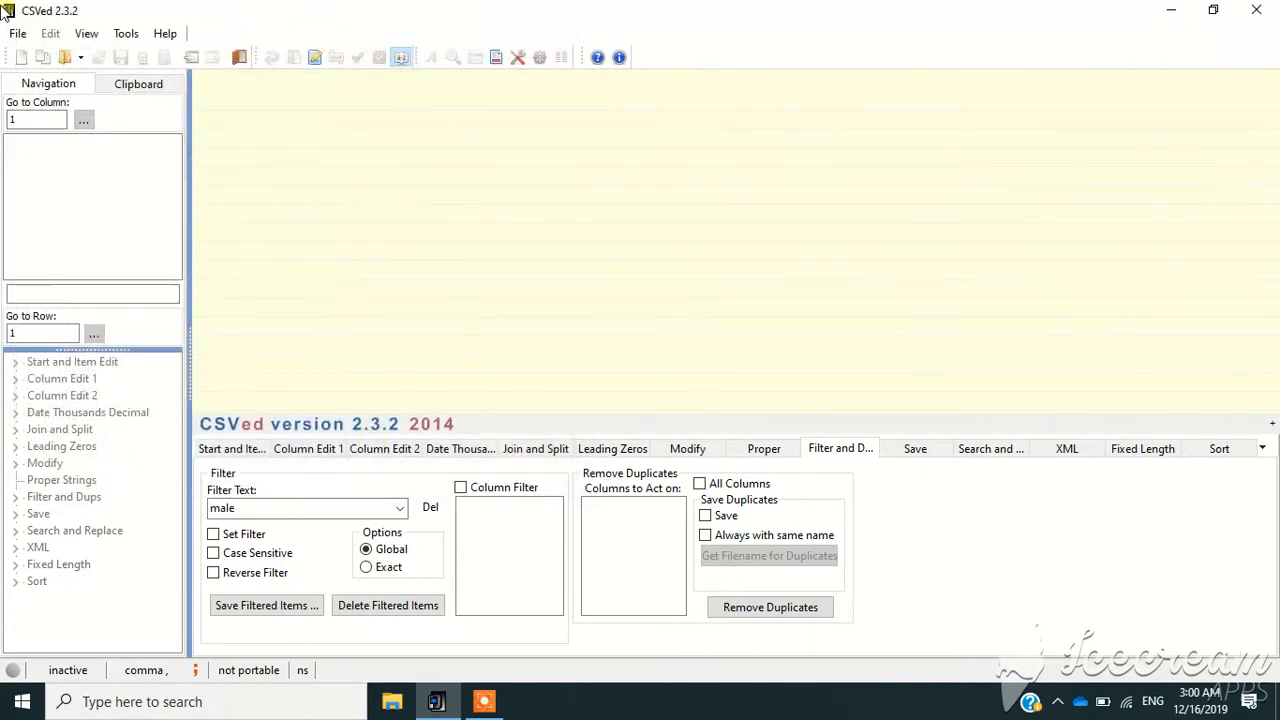
pyautogui.click(16, 33)
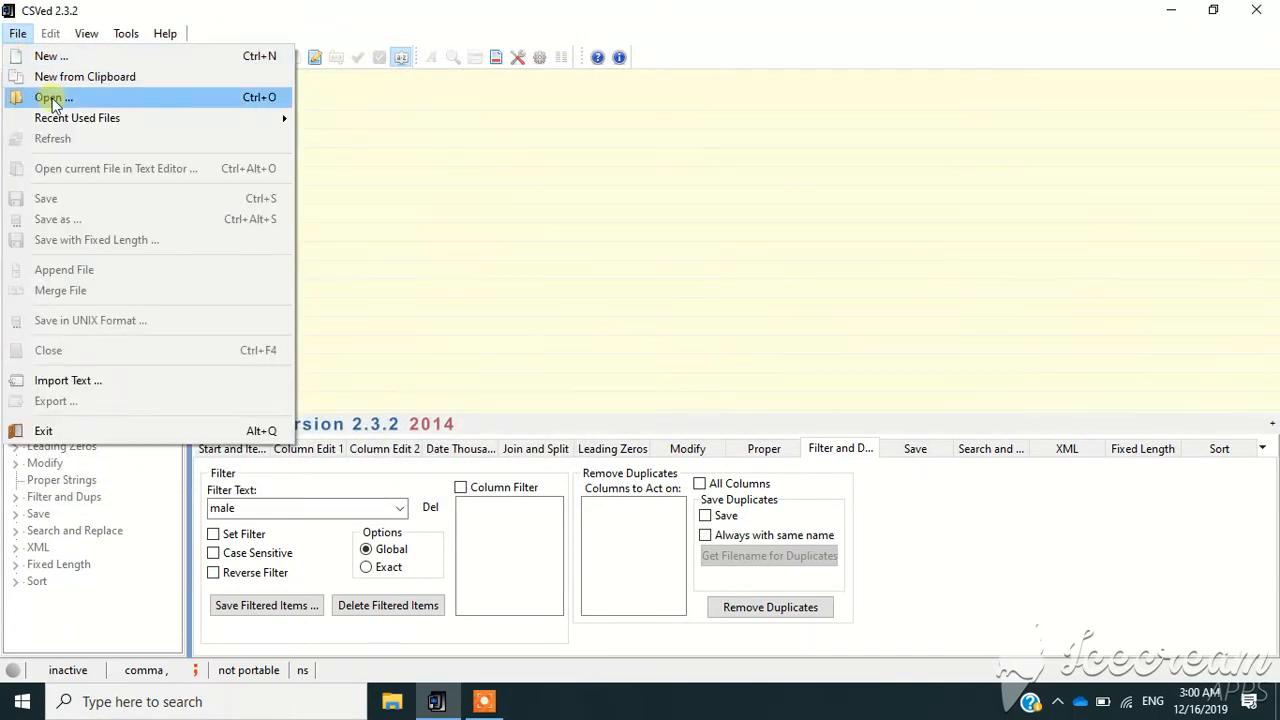
pyautogui.click(48, 97)
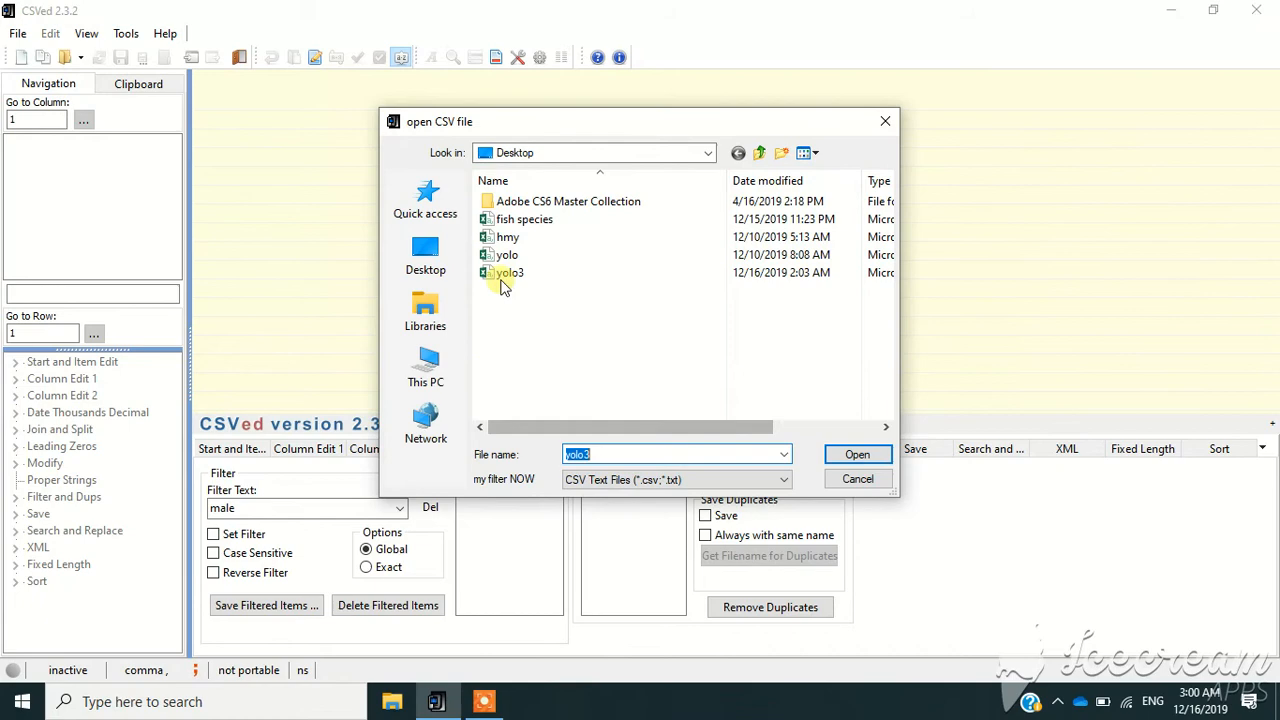
pyautogui.click(524, 219)
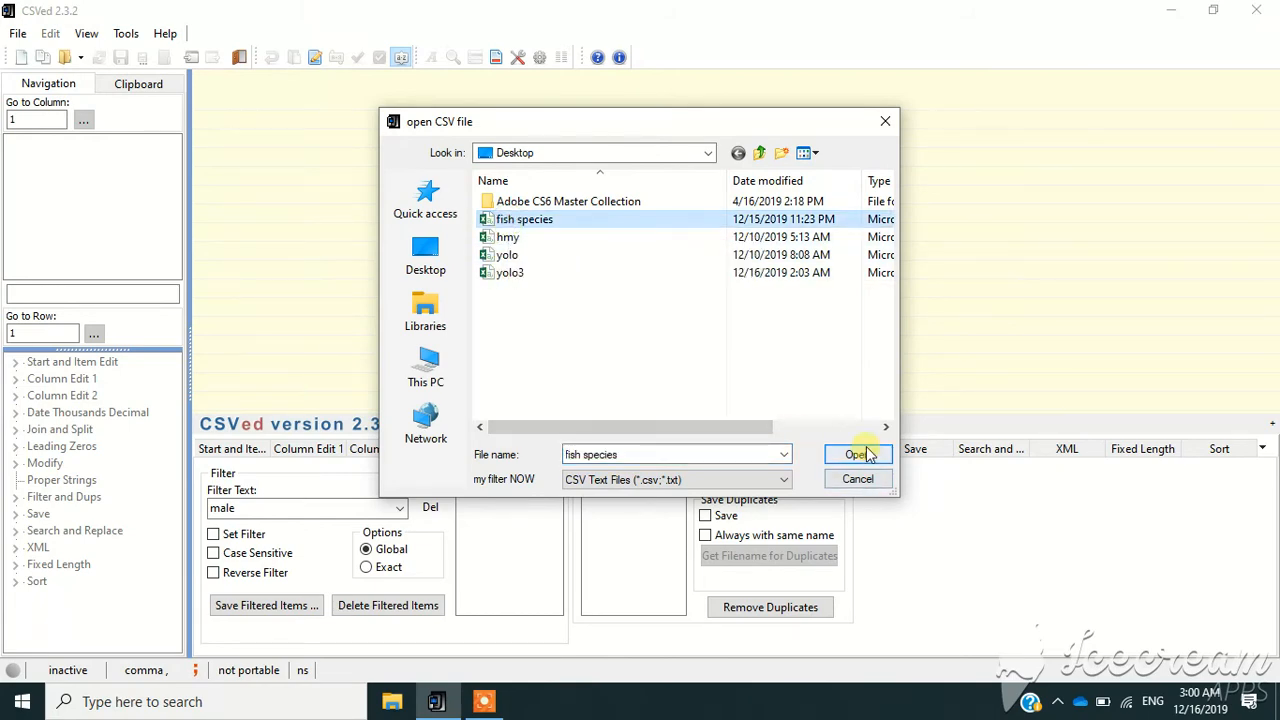
pyautogui.click(858, 454)
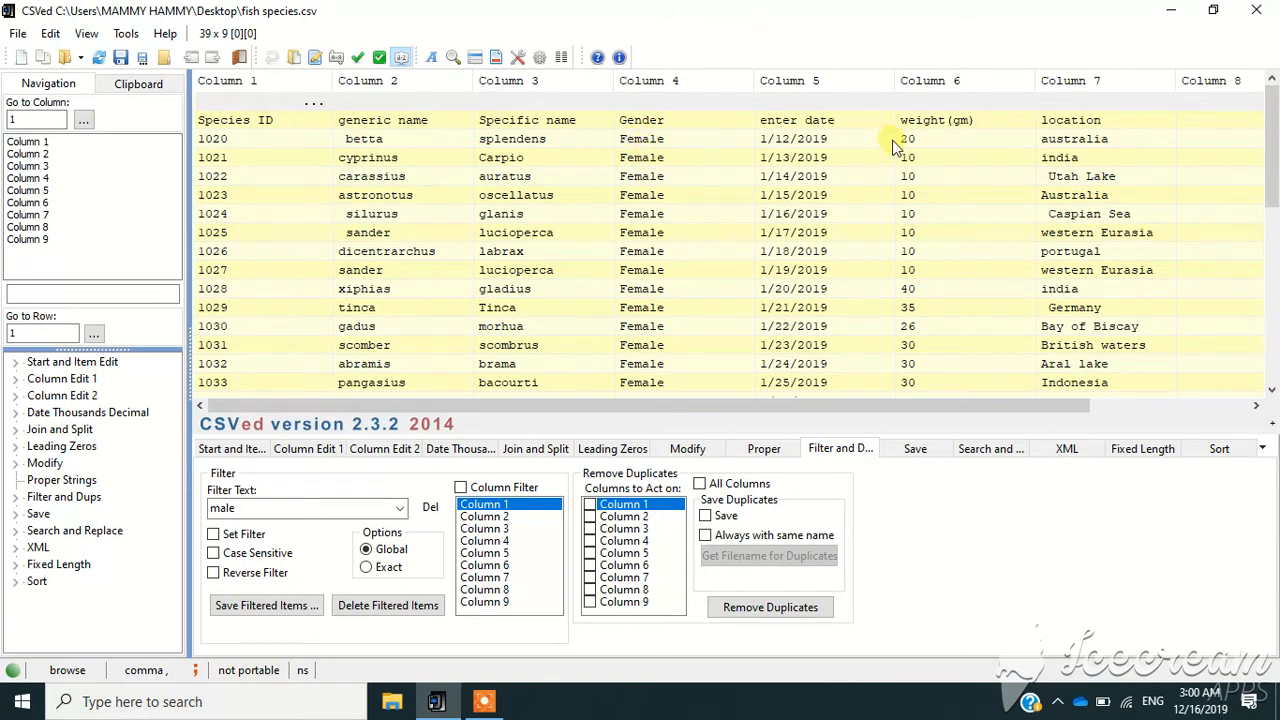
pyautogui.moveTo(1105, 148)
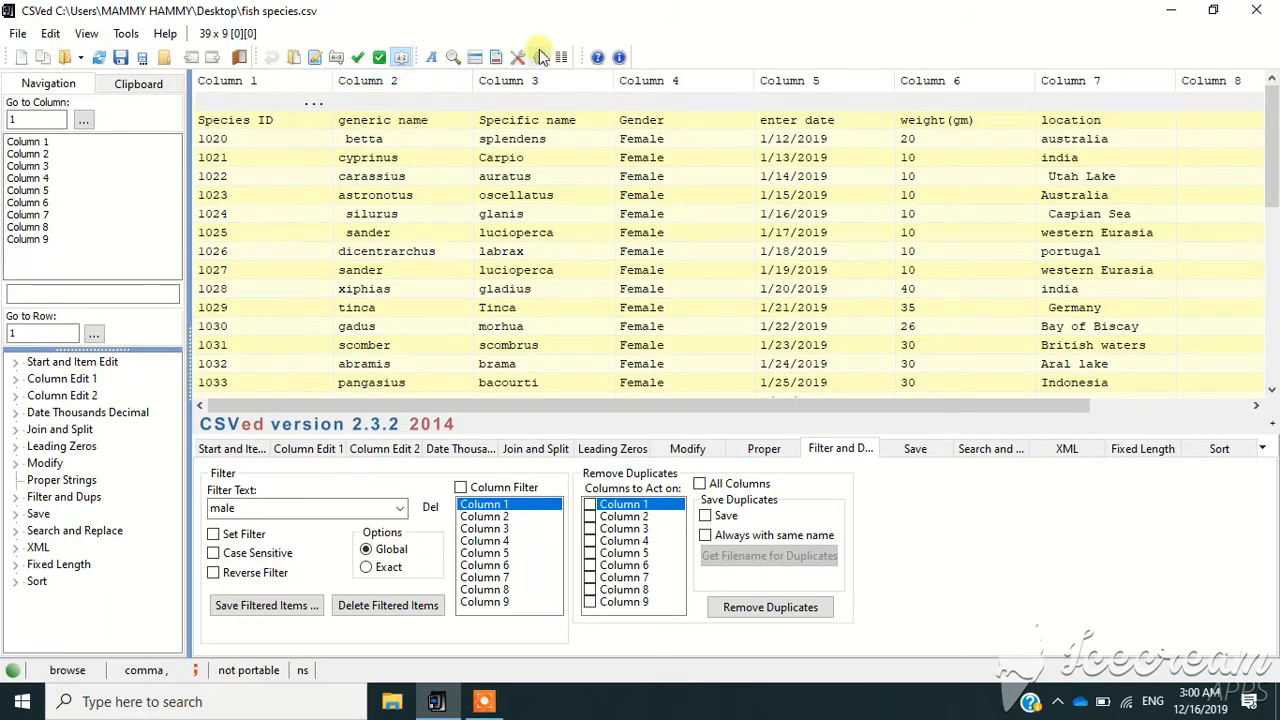
pyautogui.moveTo(525, 155)
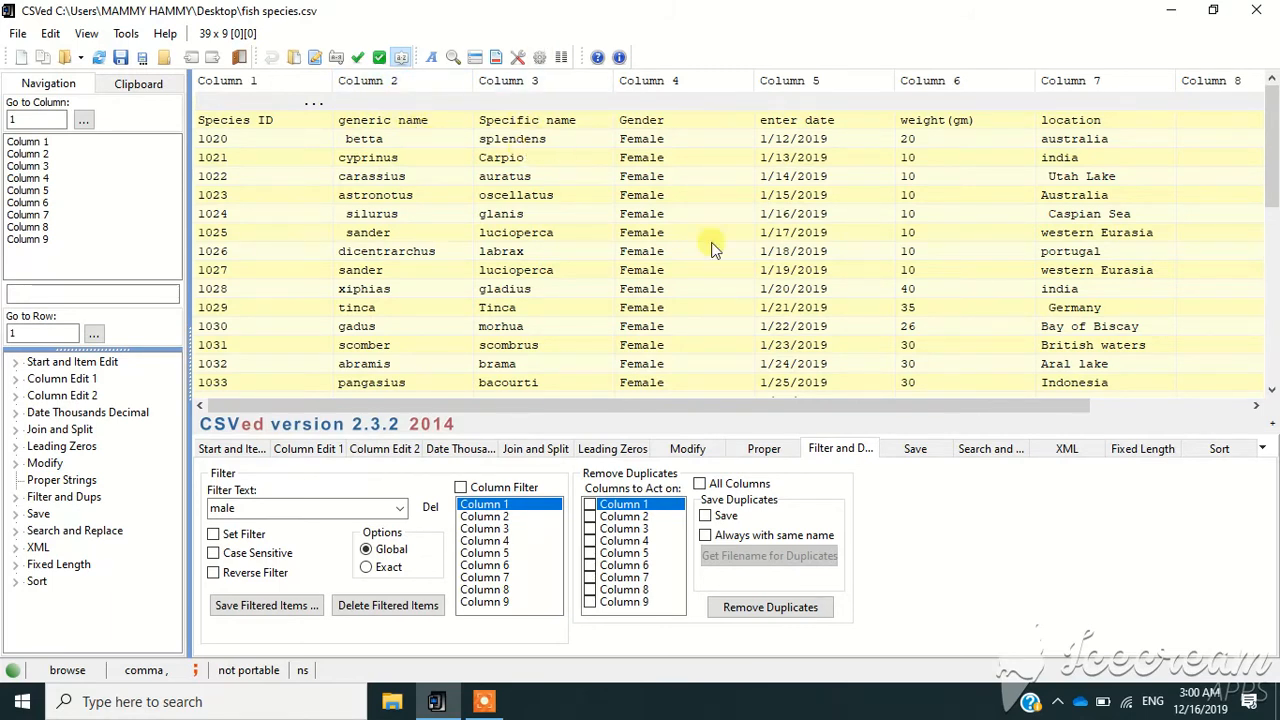
# Apply Capitalize Words proper strings to all columns of the fish table
pyautogui.click(764, 448)
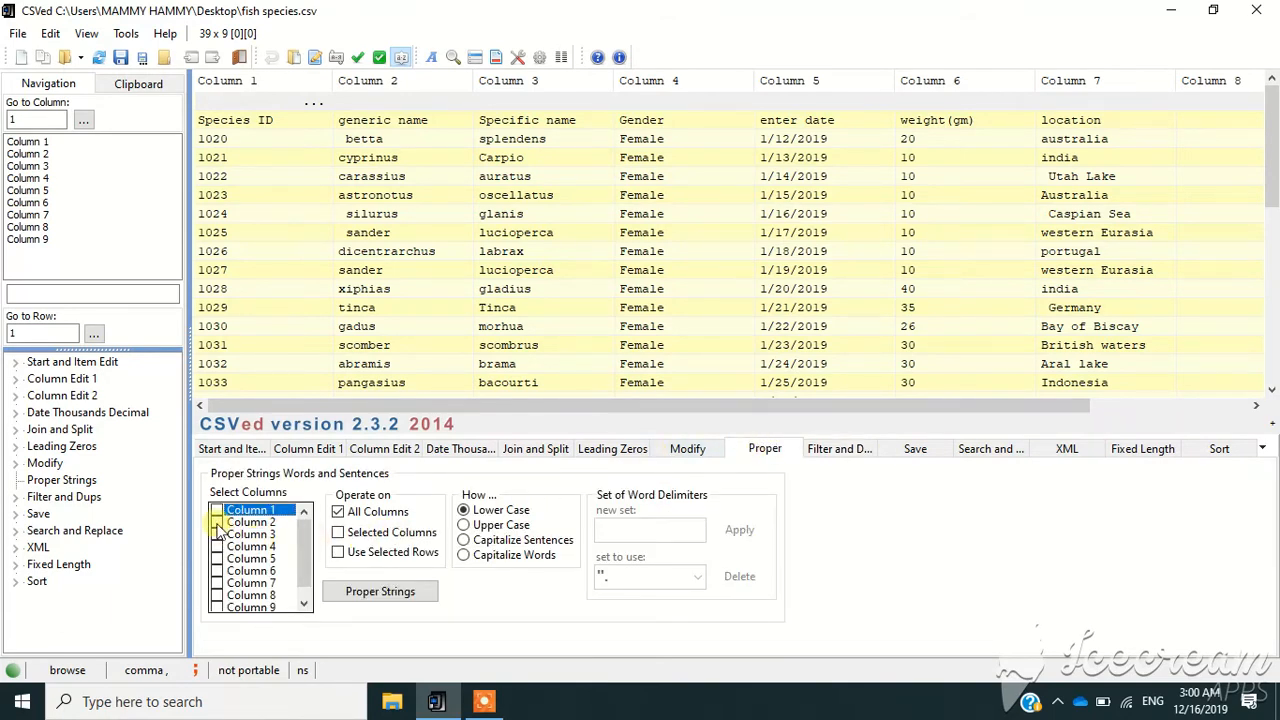
pyautogui.click(217, 522)
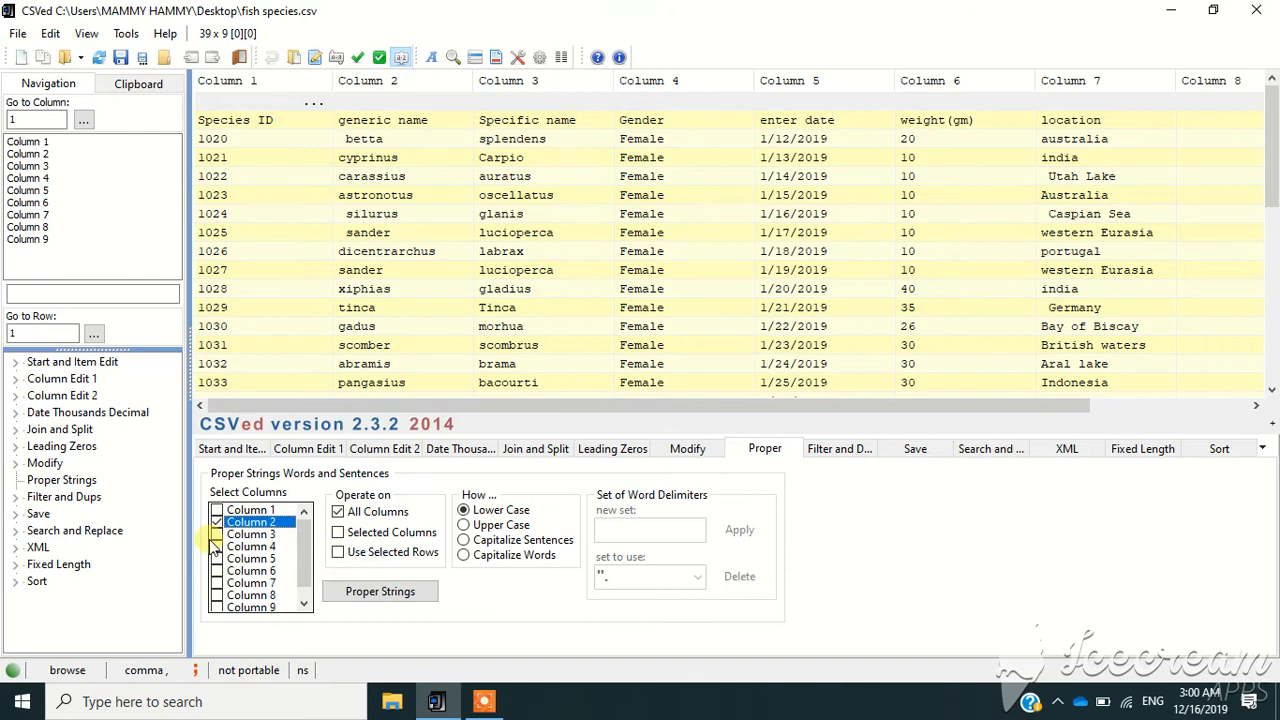
pyautogui.click(217, 534)
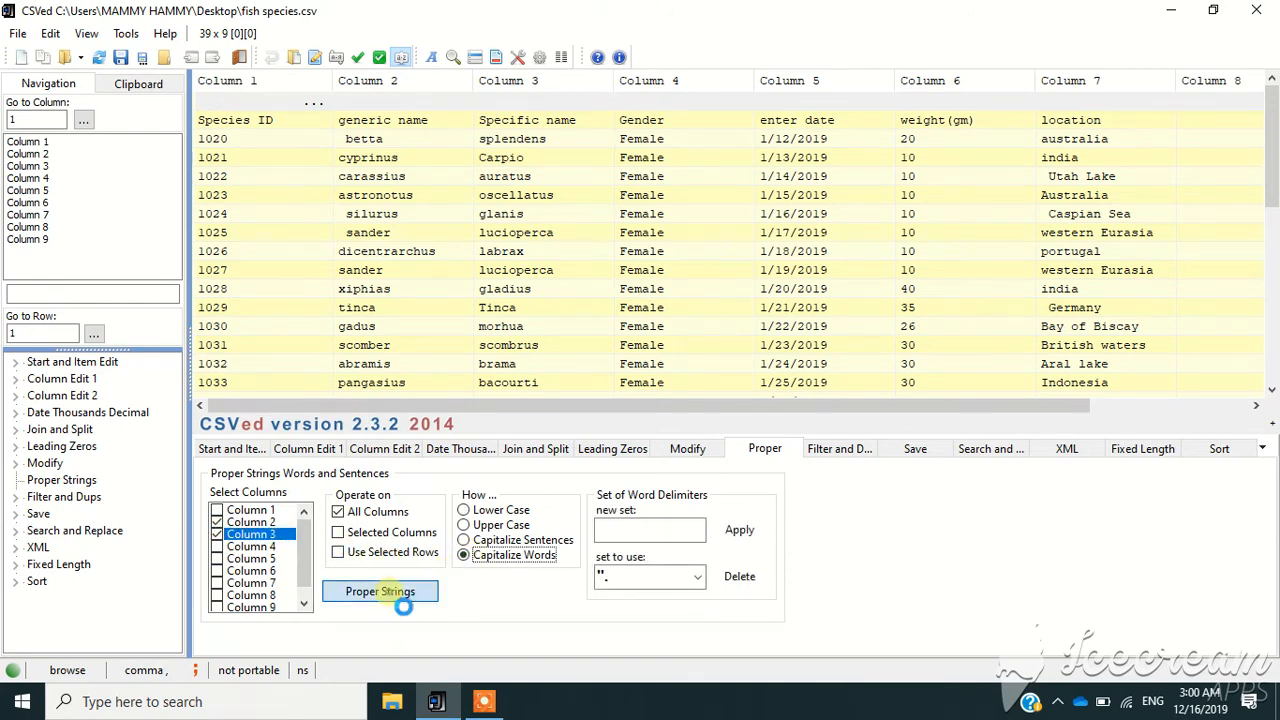
pyautogui.click(380, 591)
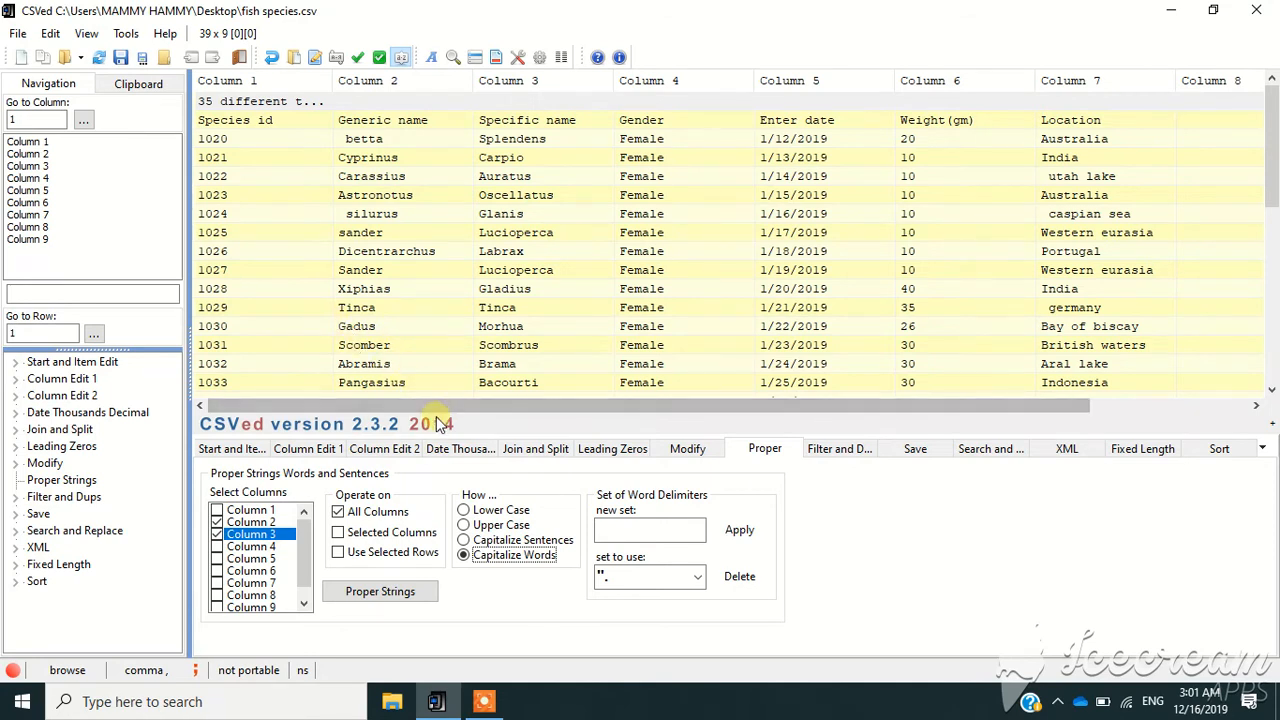
pyautogui.moveTo(427, 428)
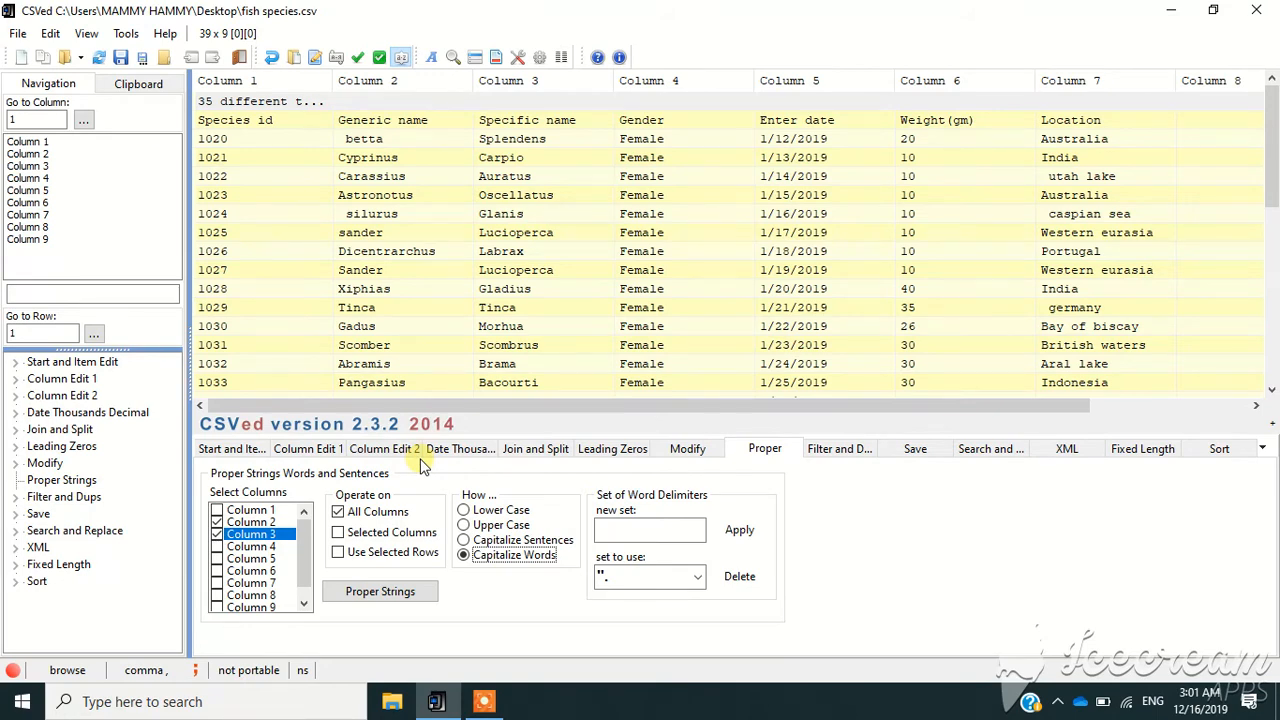
# Filter rows on 'female' and delete the 27 matching female records
pyautogui.click(838, 448)
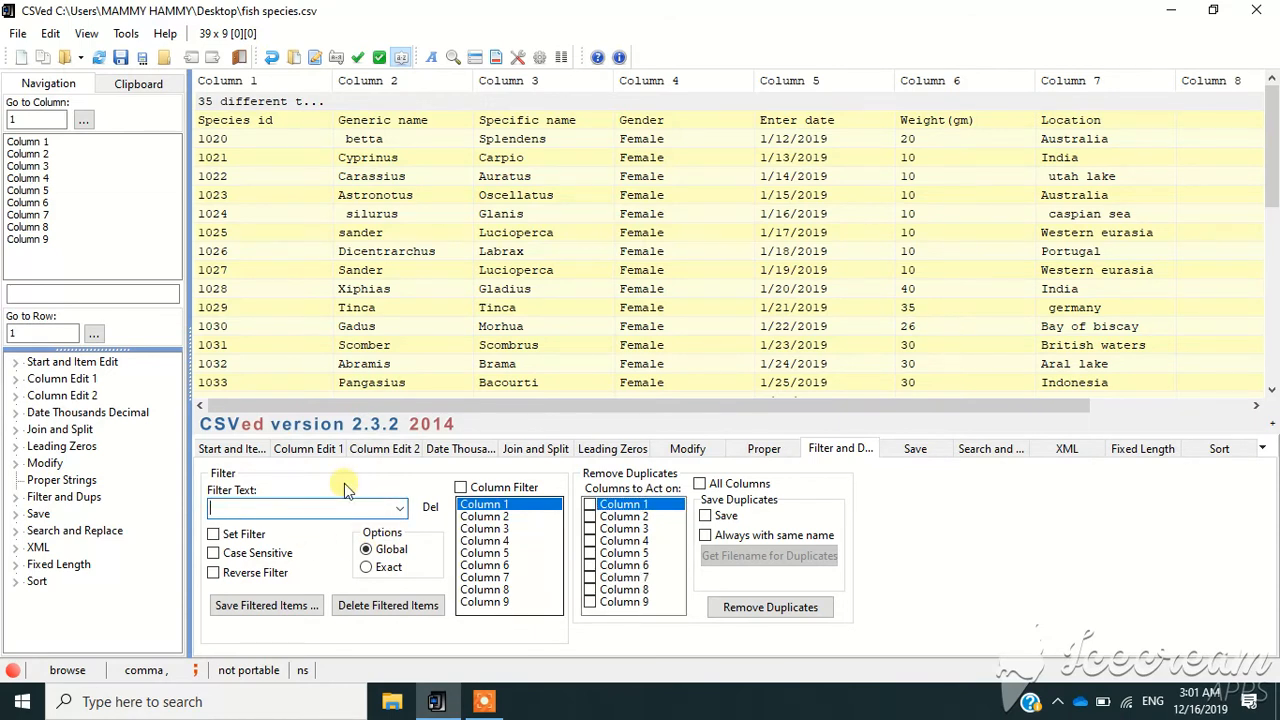
pyautogui.write('female')
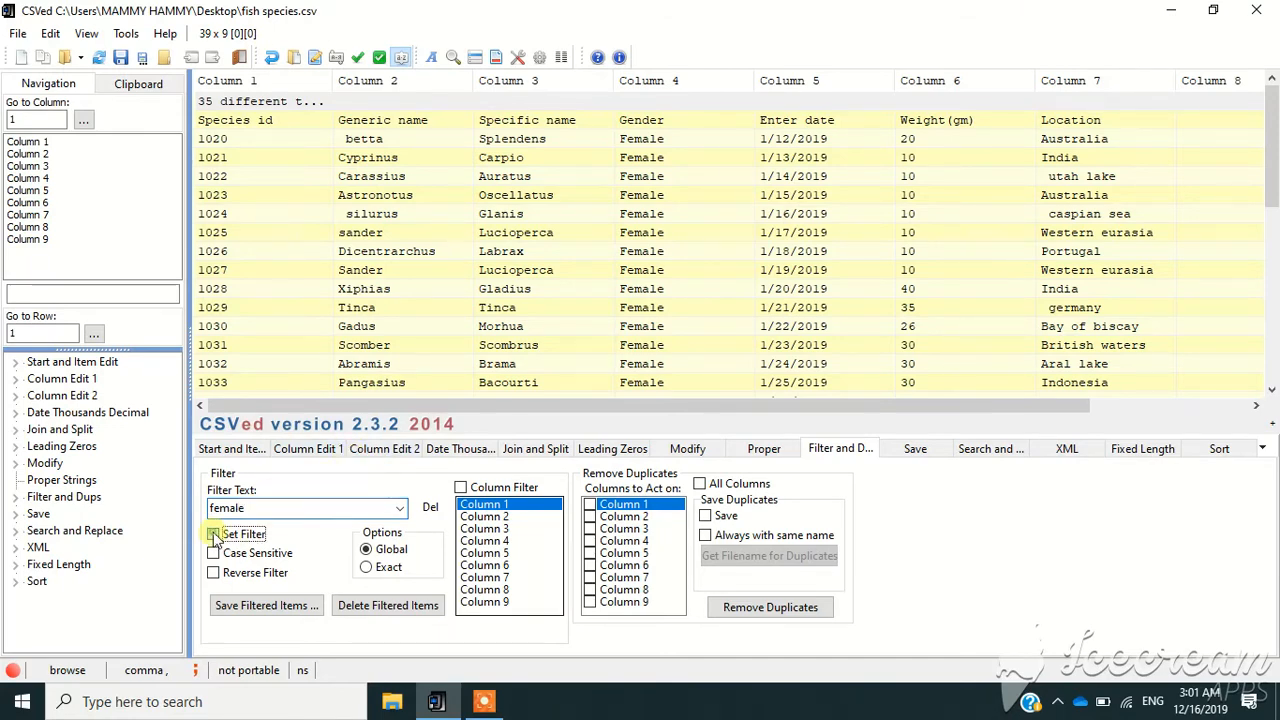
pyautogui.click(213, 533)
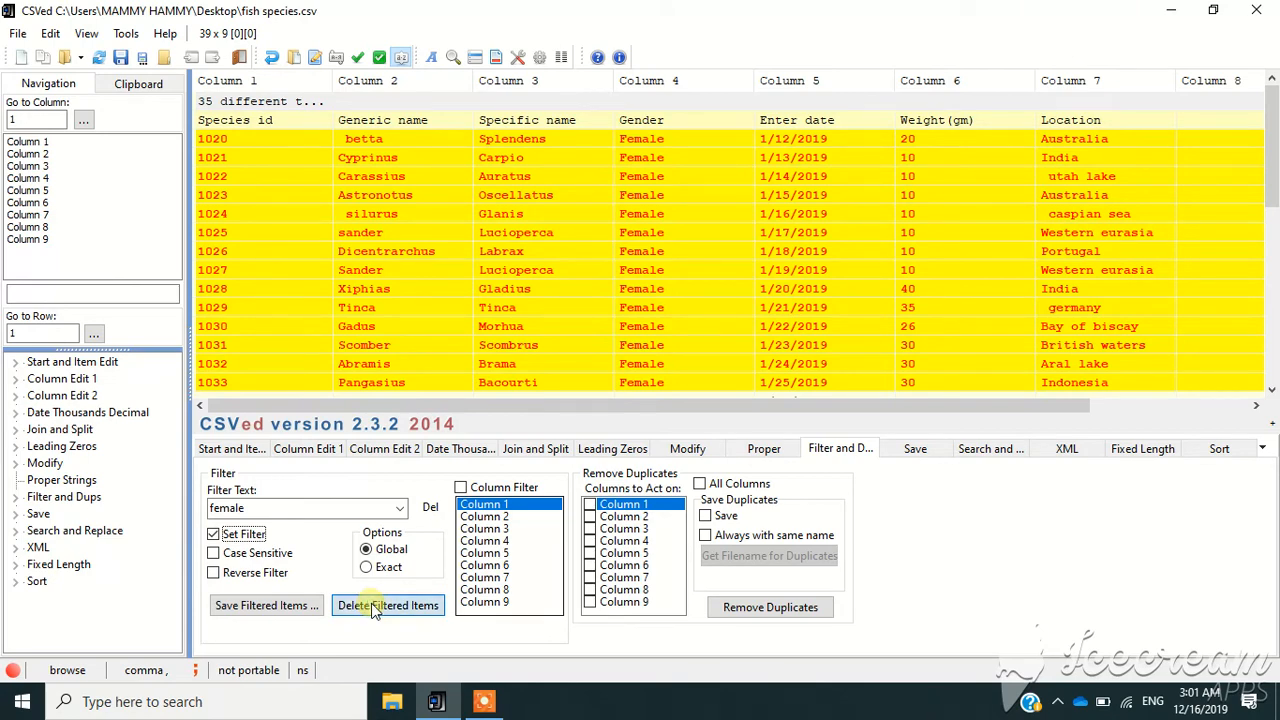
pyautogui.click(388, 605)
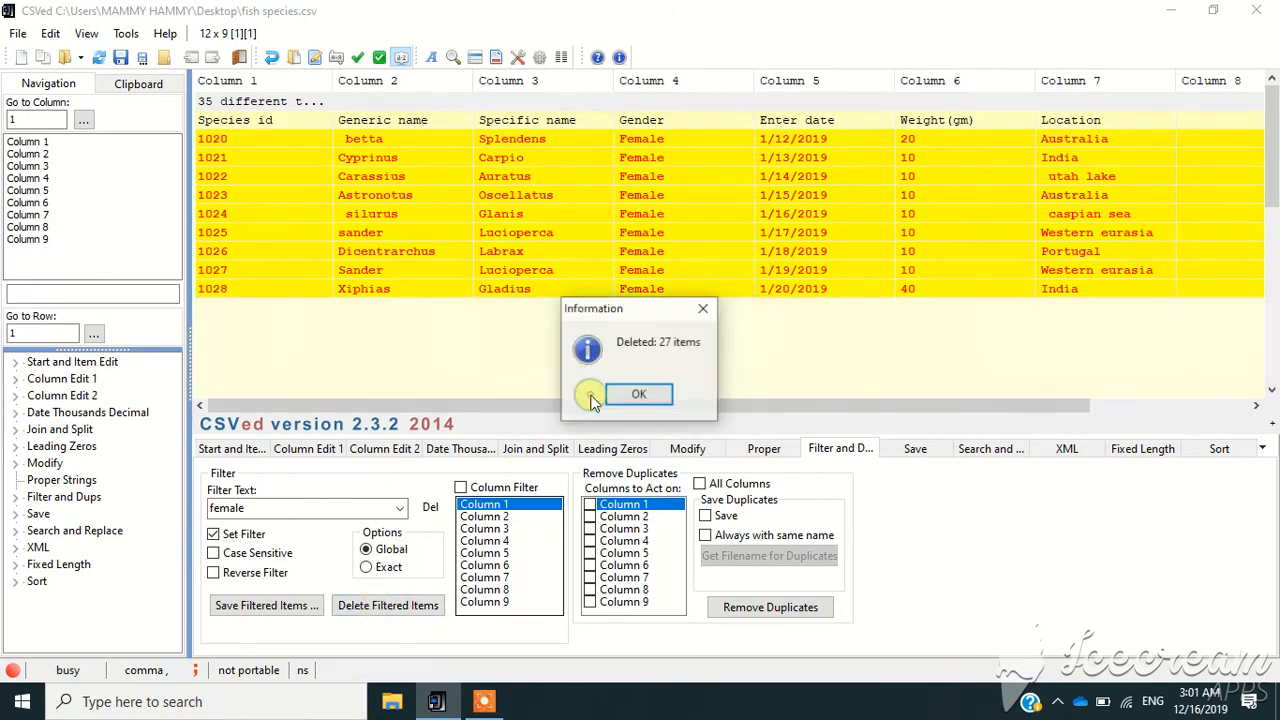
pyautogui.click(638, 393)
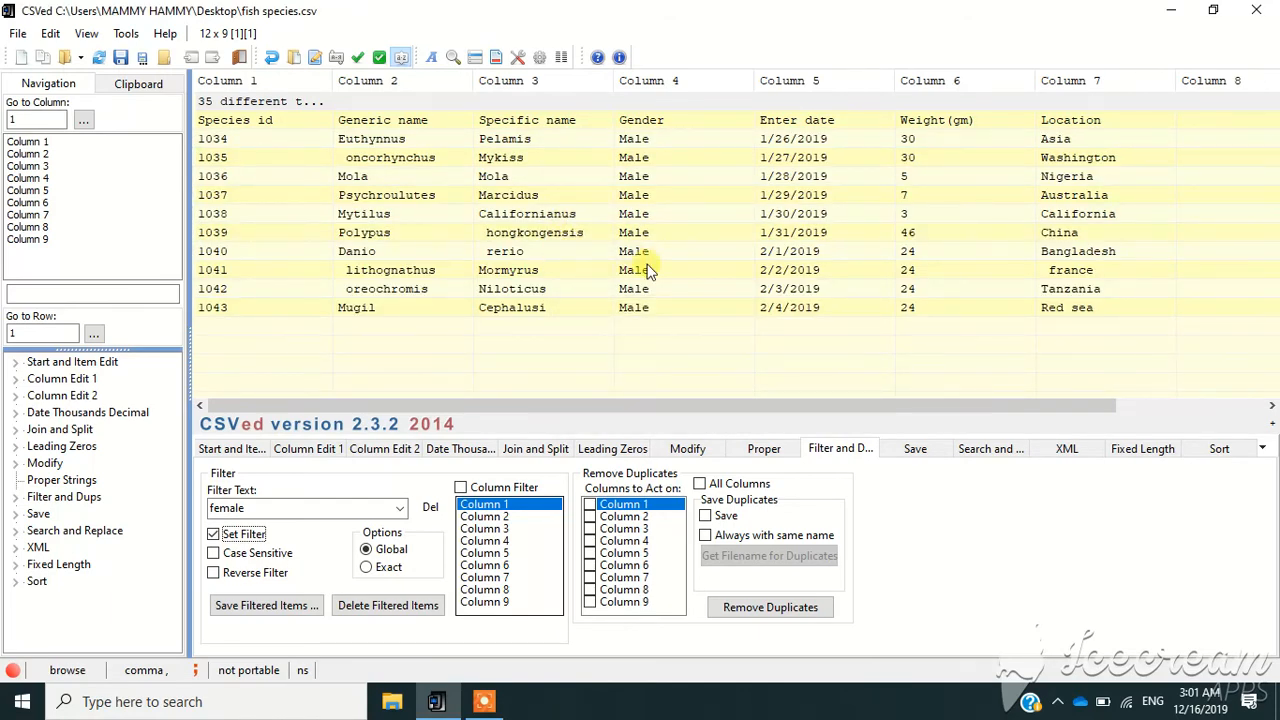
pyautogui.moveTo(997, 517)
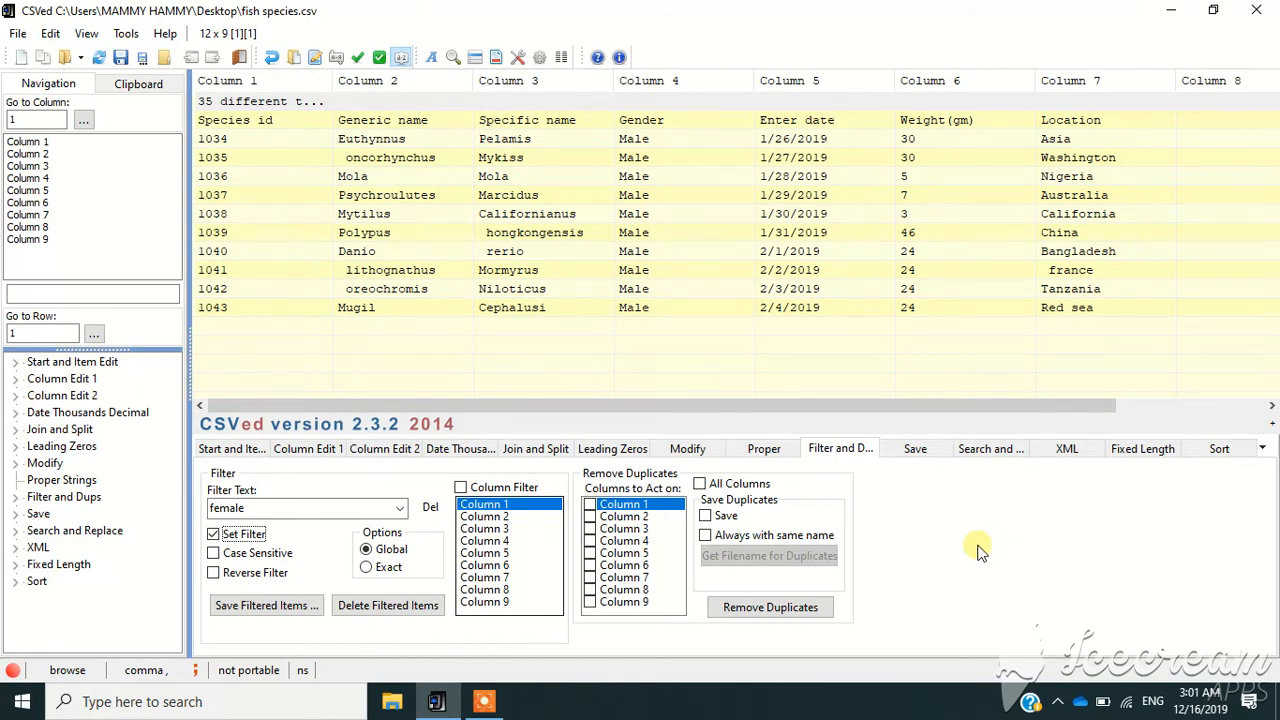
pyautogui.moveTo(615, 255)
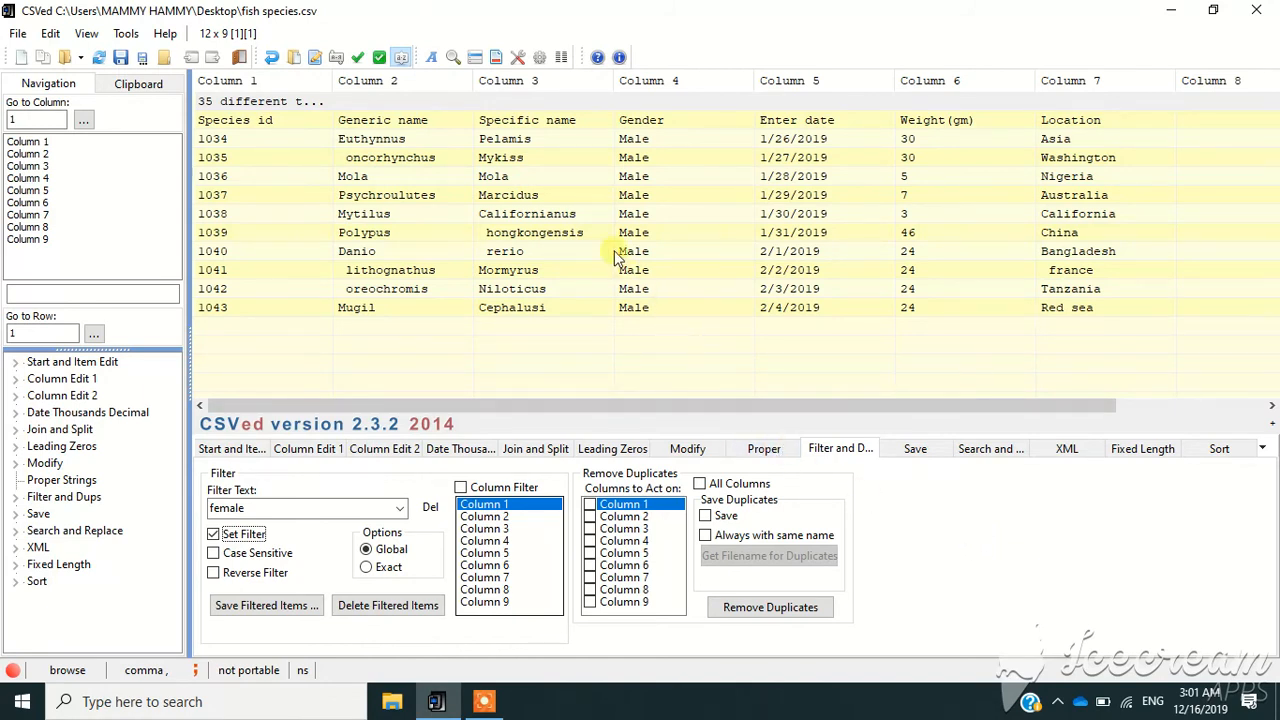
# Export the male-only fish table to the Excel workbook 'yolo', then close the export form
pyautogui.click(17, 33)
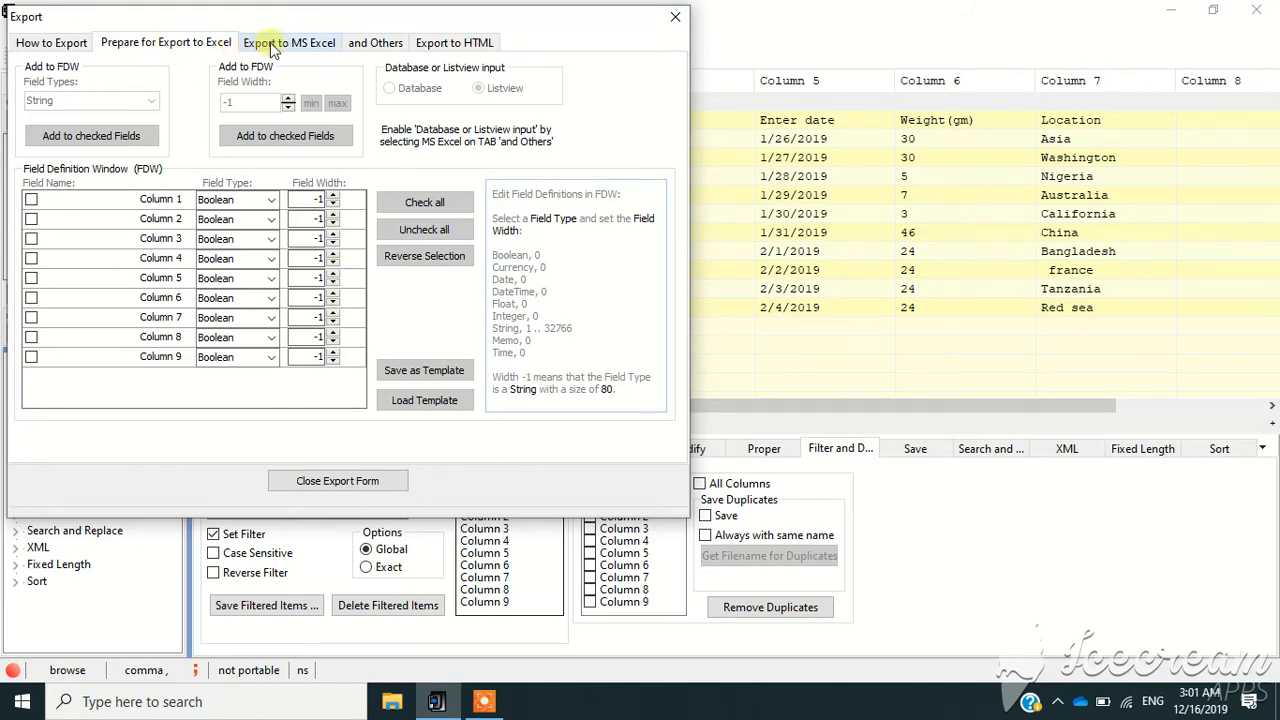
pyautogui.click(289, 42)
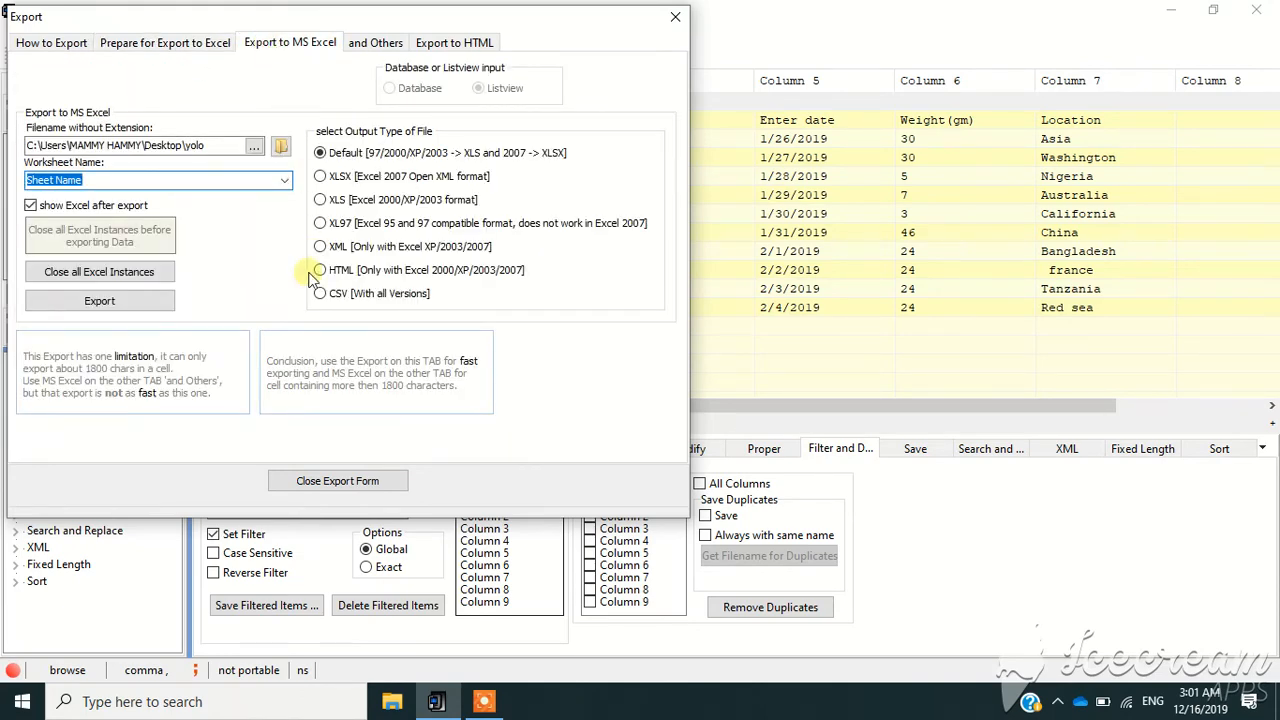
pyautogui.click(99, 301)
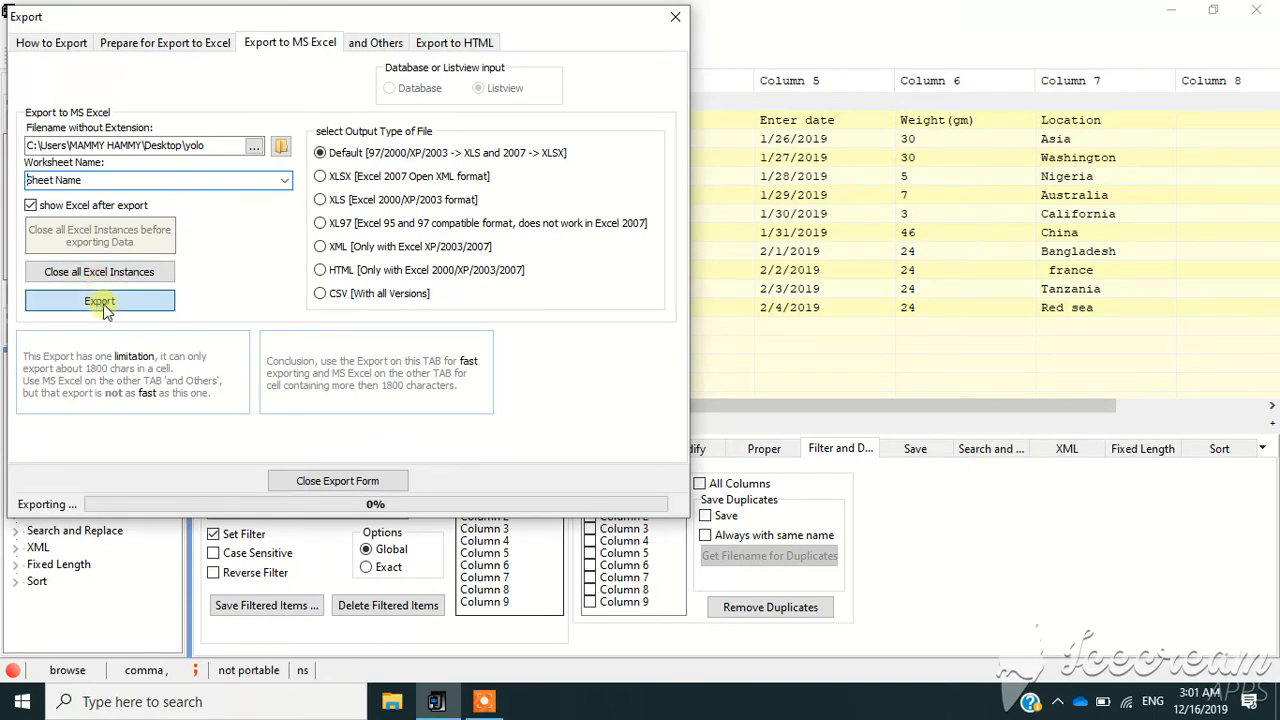
pyautogui.click(99, 301)
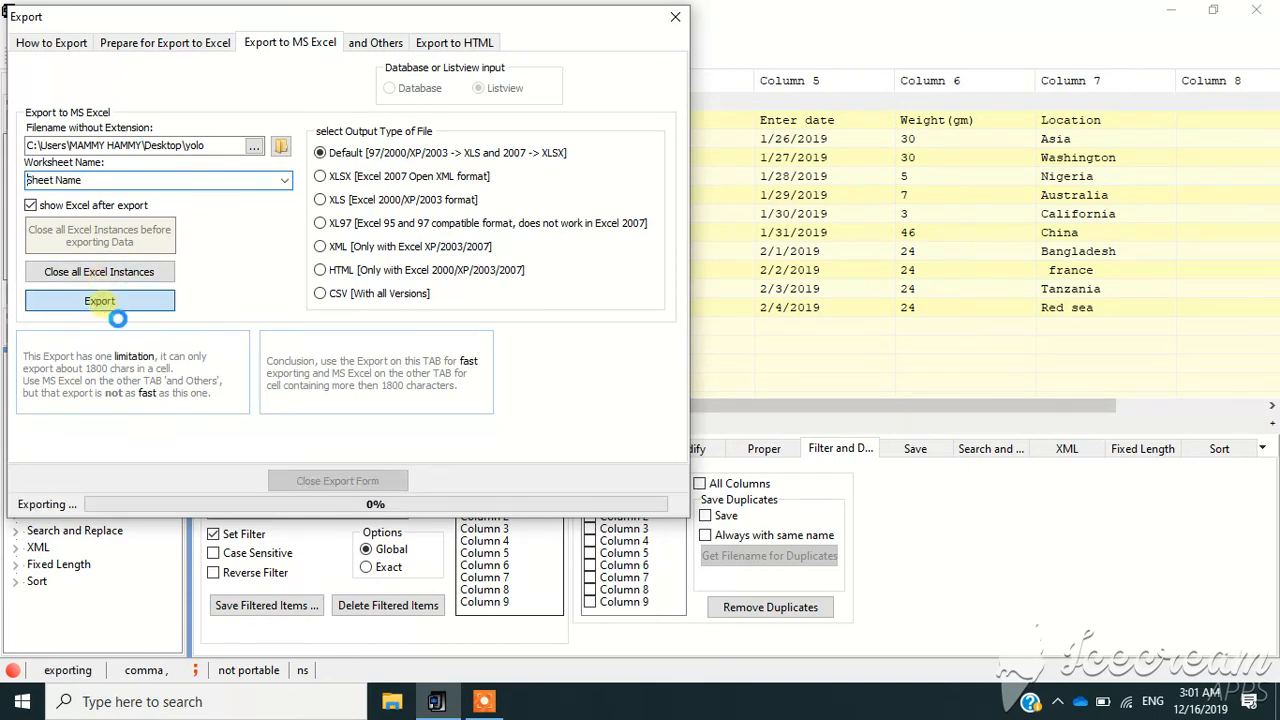
pyautogui.click(99, 300)
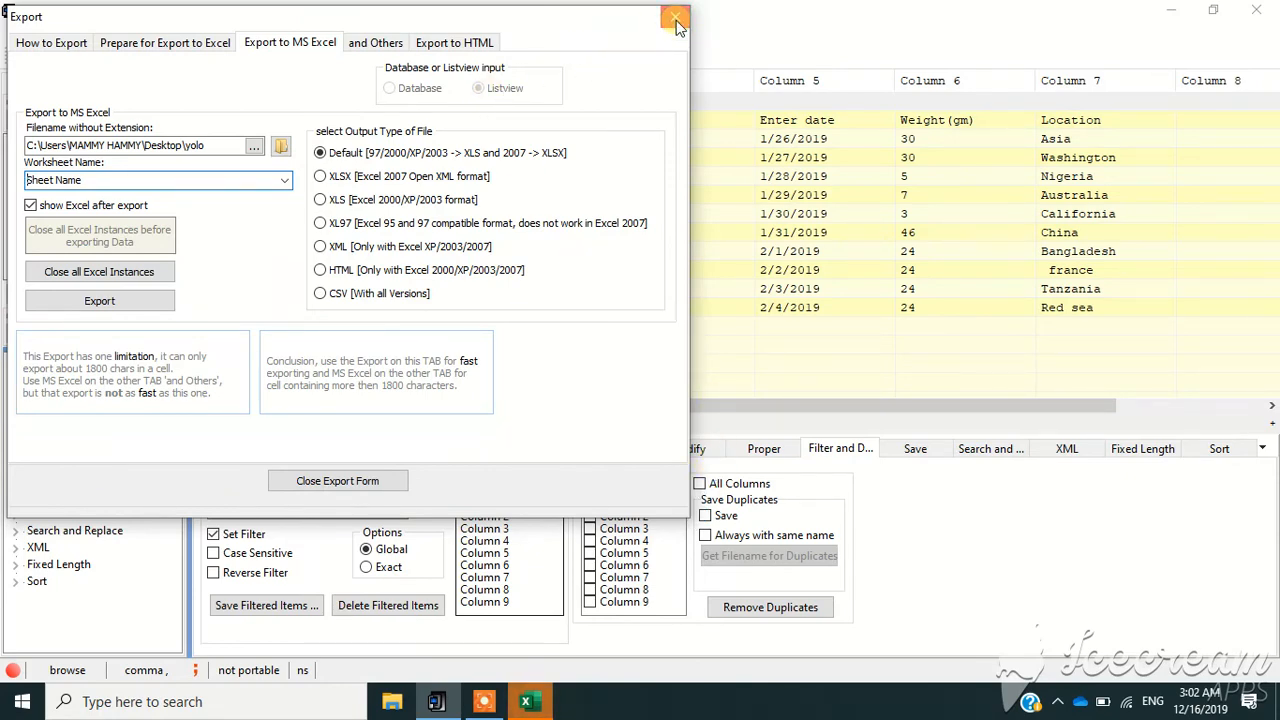
pyautogui.click(674, 18)
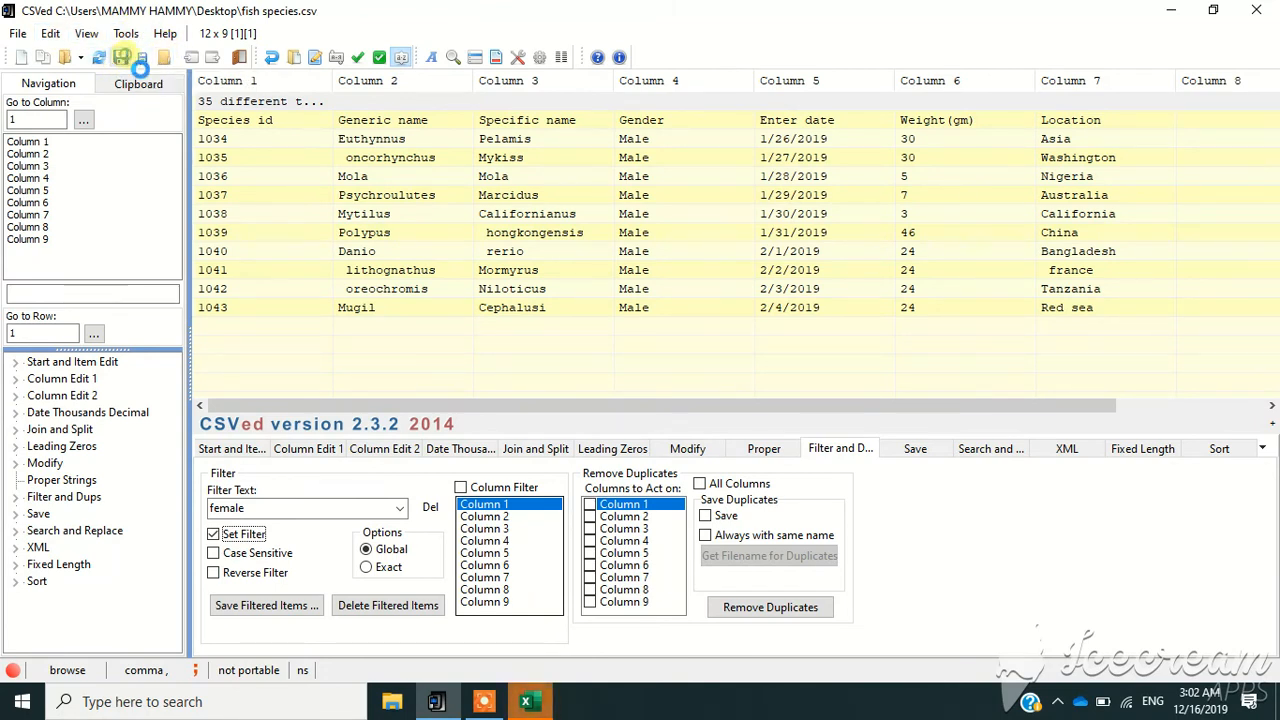
pyautogui.moveTo(435, 210)
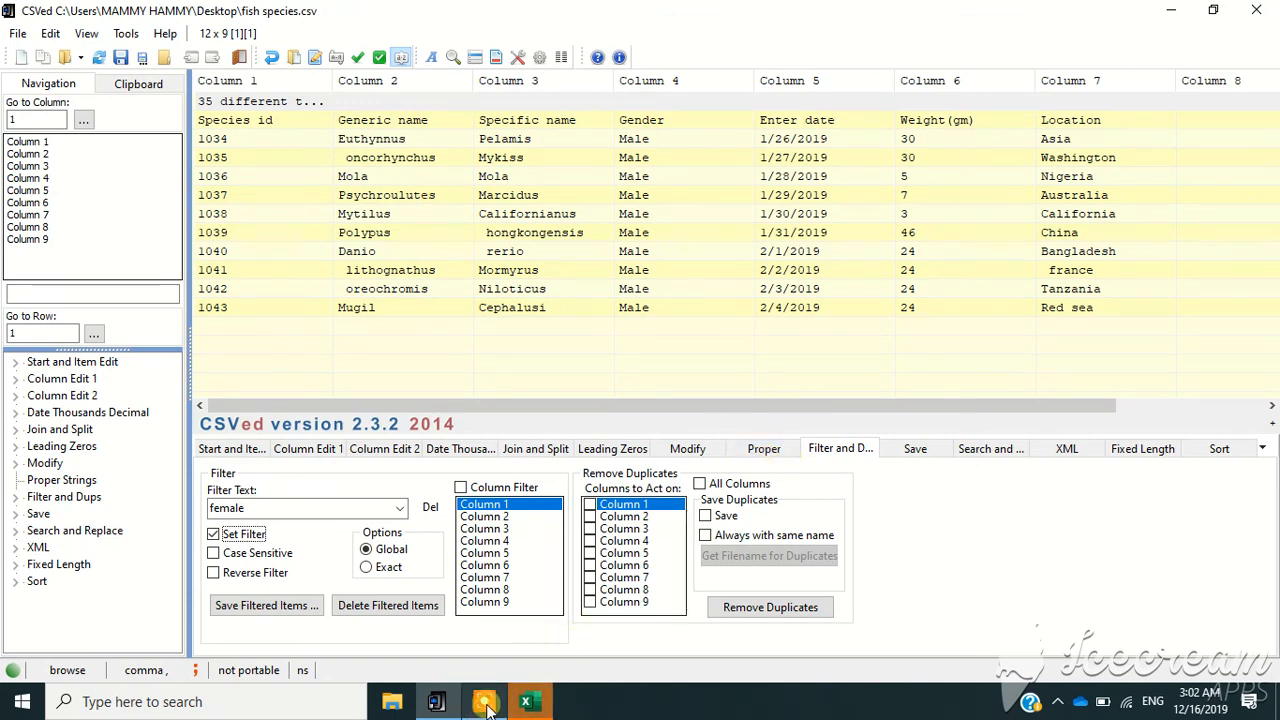
# Save fish species.csv with the toolbar Save icon
pyautogui.click(484, 700)
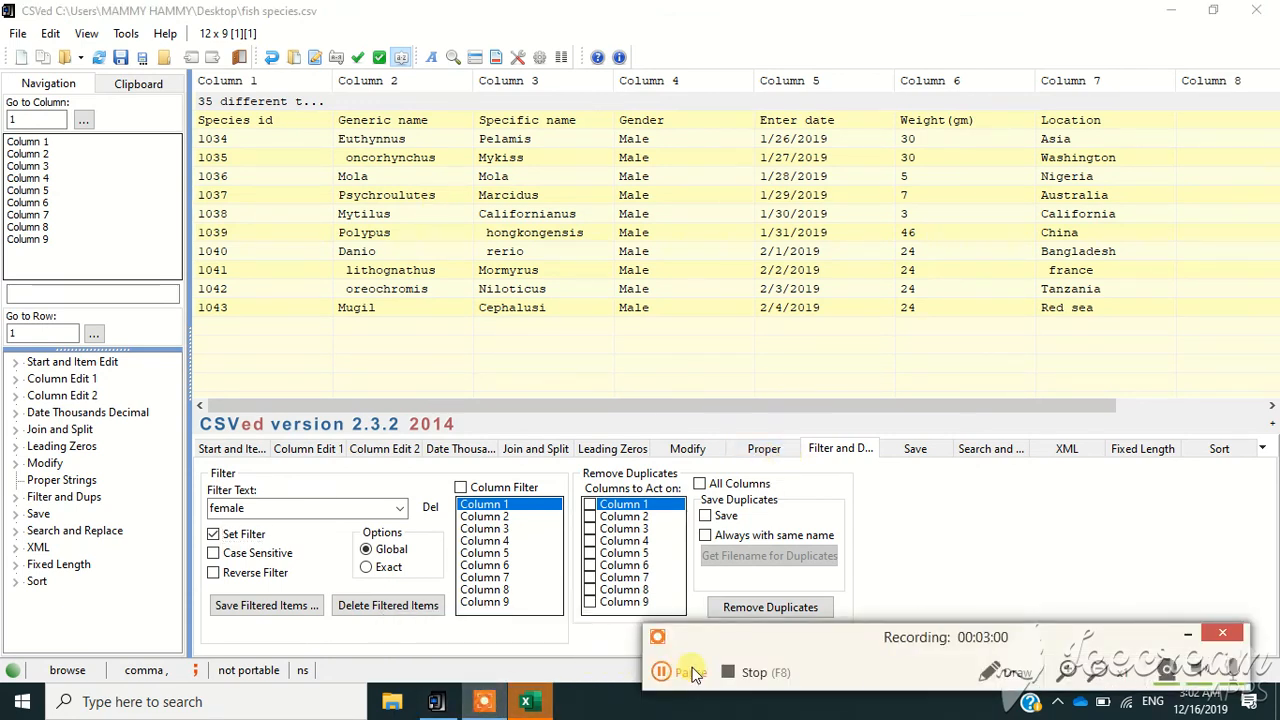